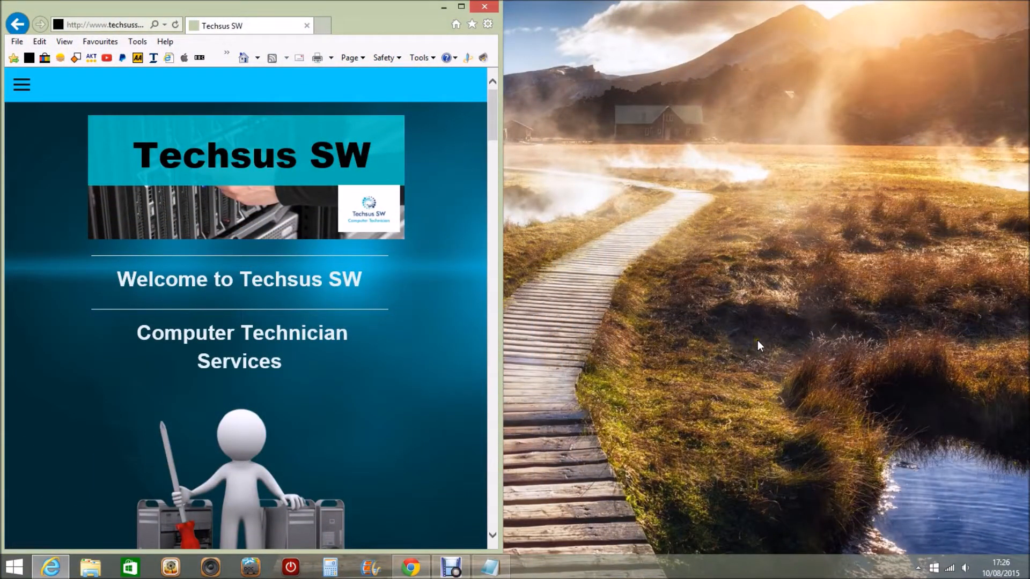
mouse_move(590, 231)
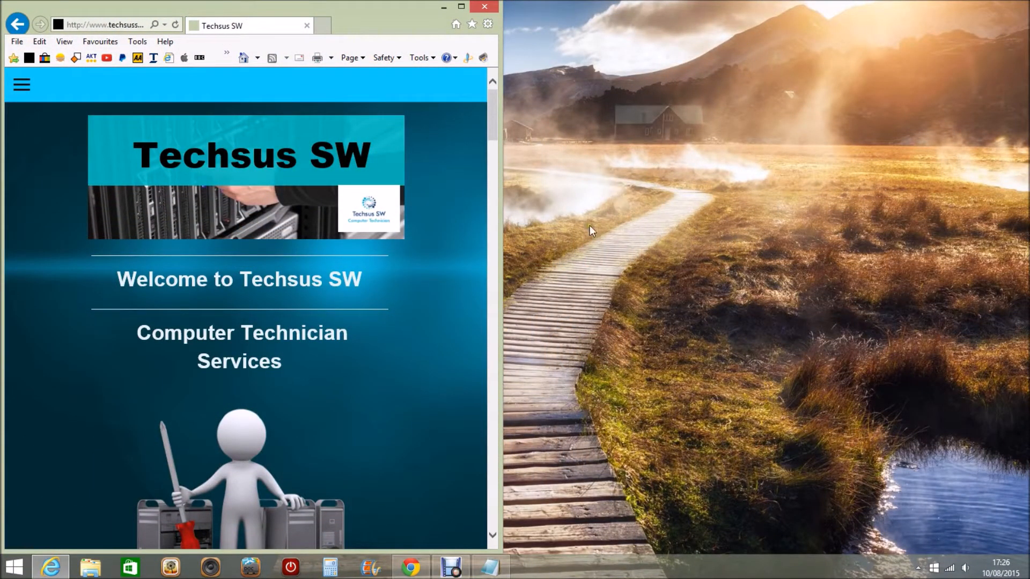
mouse_move(169, 461)
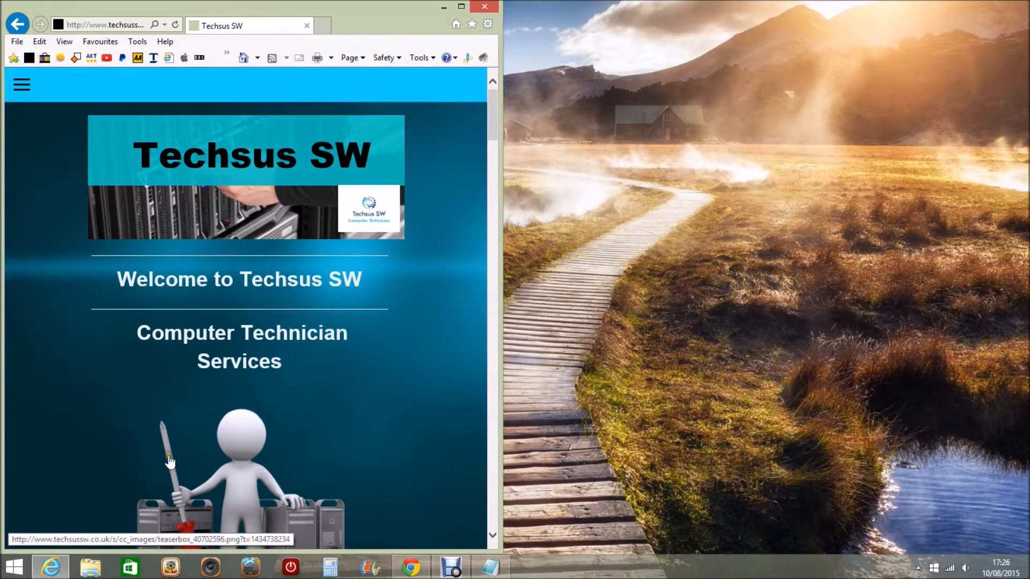
mouse_move(410, 566)
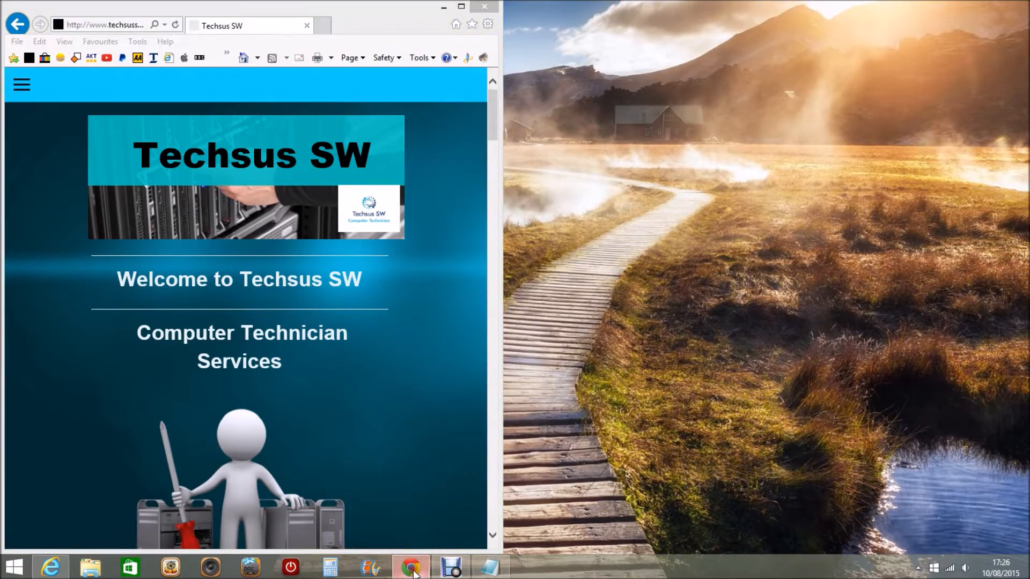
Step: Bring Chrome with the signed-in eBay UK home page to the front
click(410, 566)
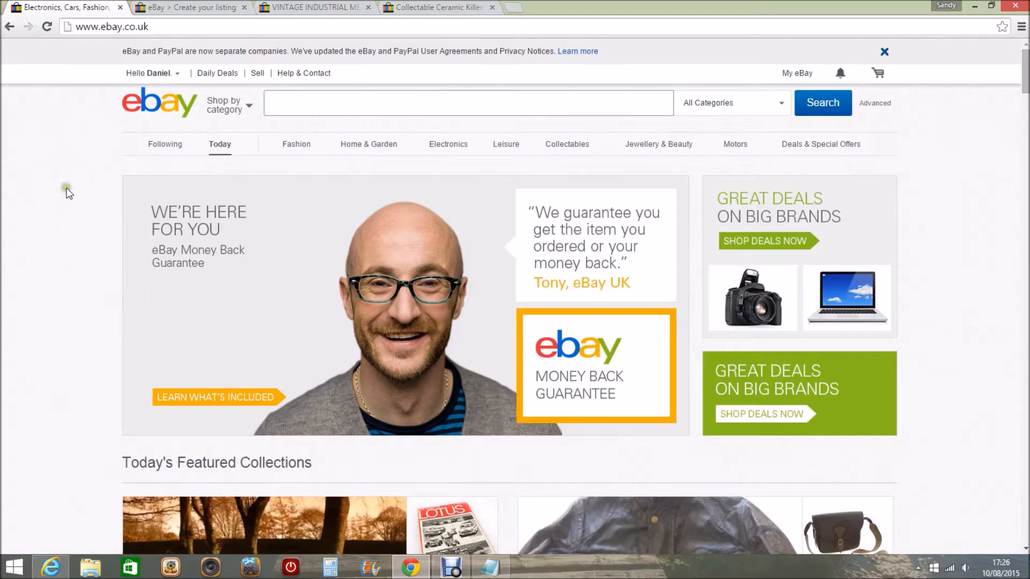
mouse_move(91, 164)
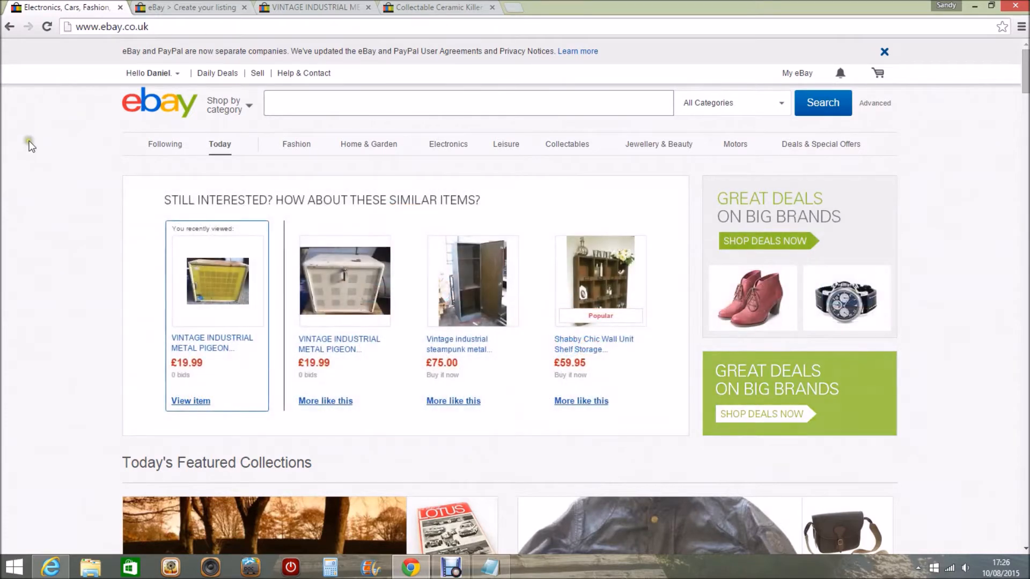
mouse_move(30, 146)
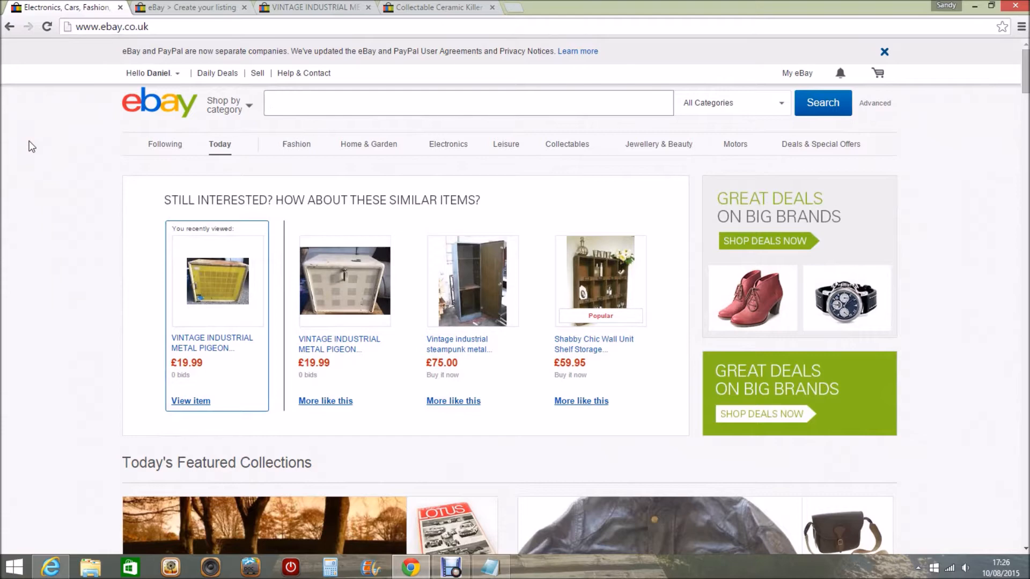
click(467, 102)
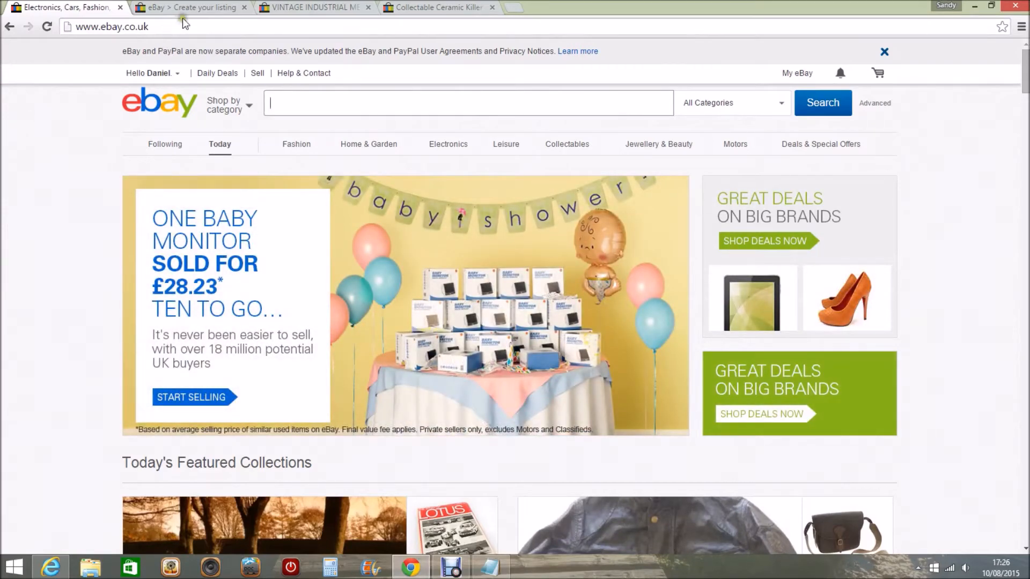
Step: Switch to the Create your listing tab and scroll down to the Details description editor
click(191, 7)
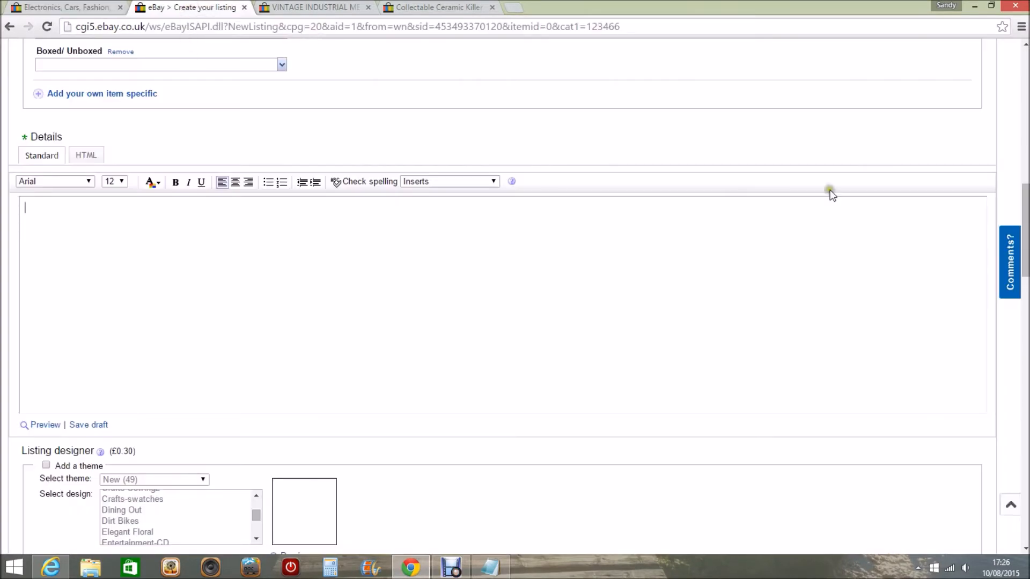
scroll(up, 3)
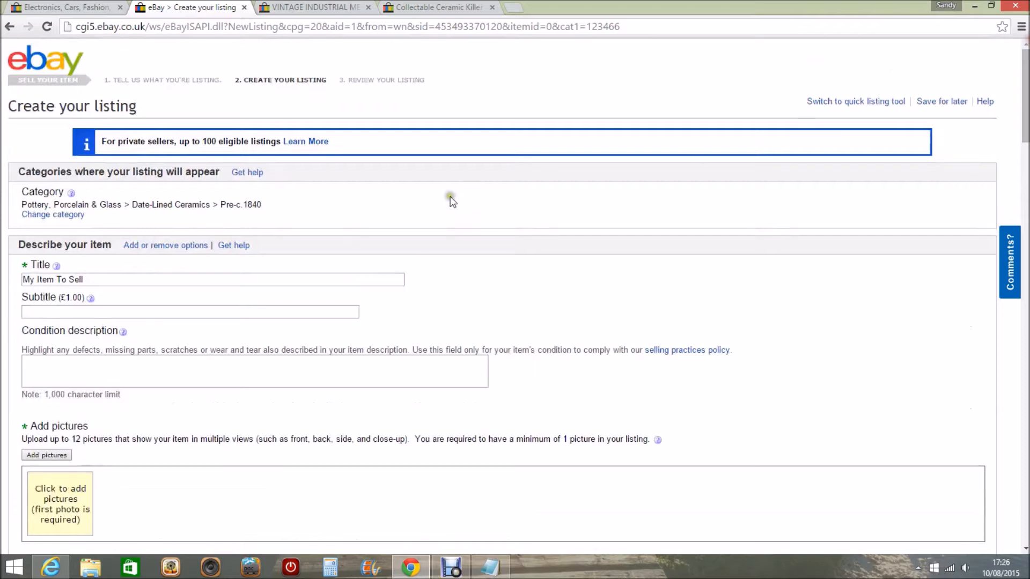
mouse_move(103, 241)
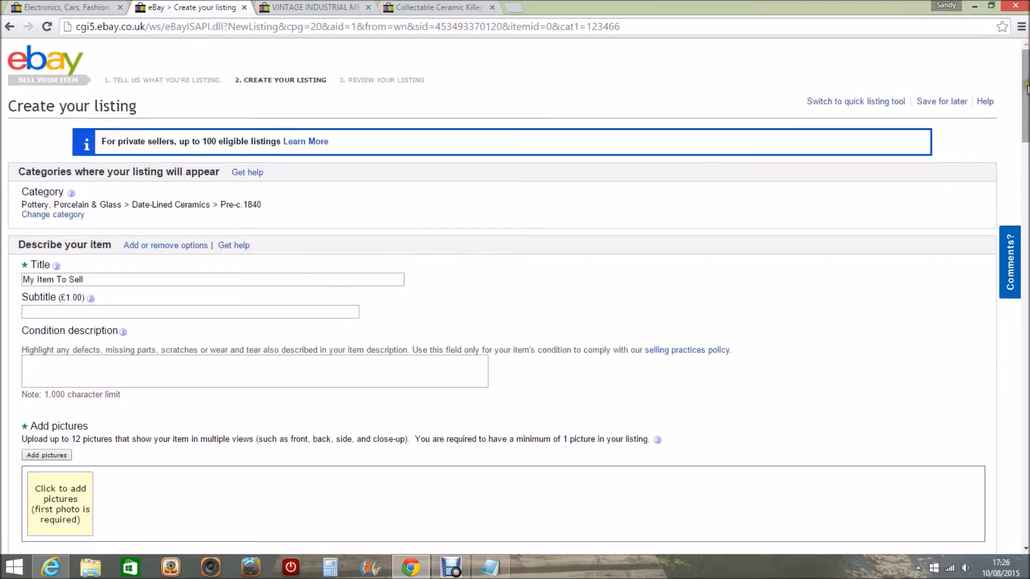
scroll(down, 3)
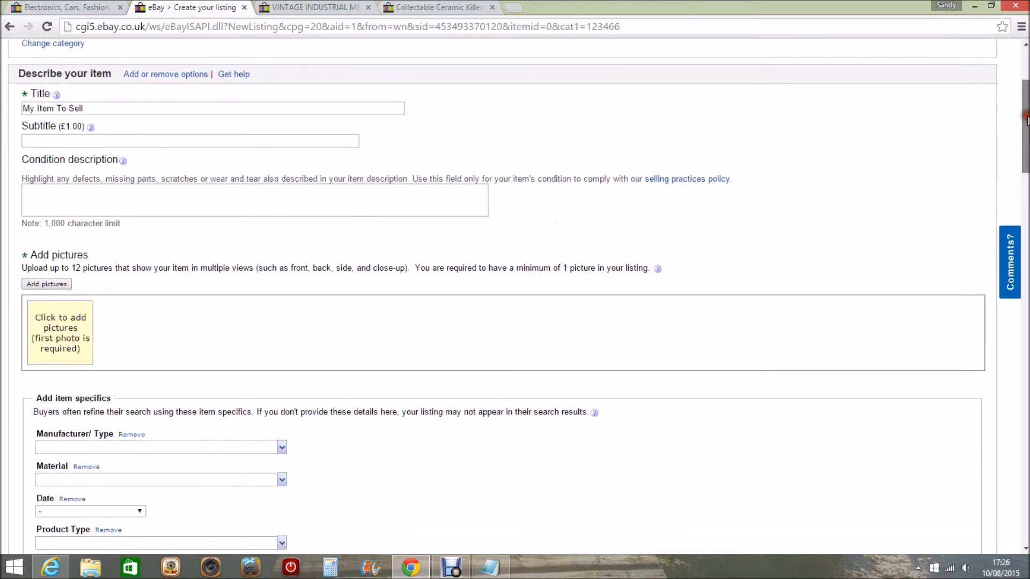
scroll(down, 3)
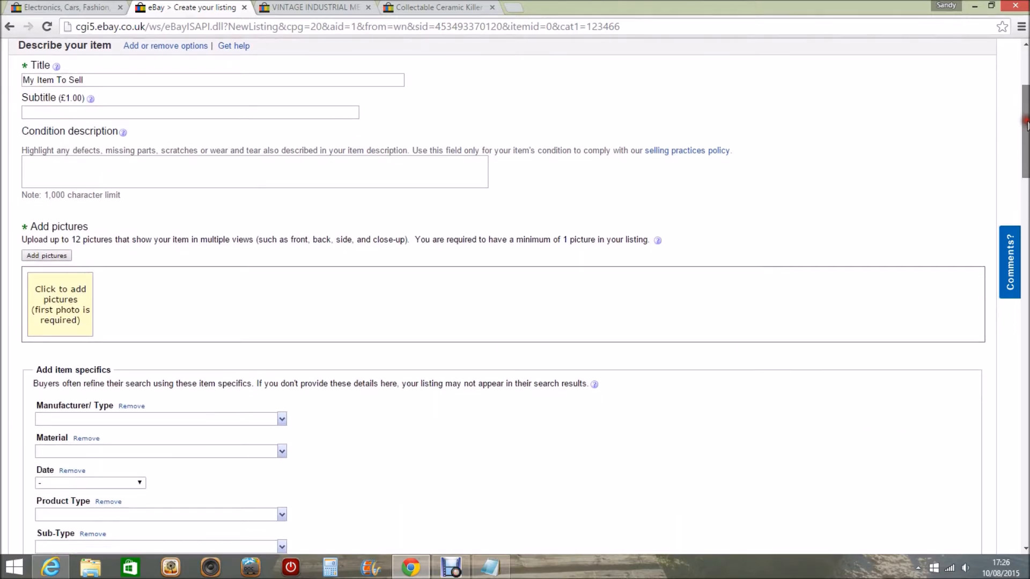
scroll(down, 3)
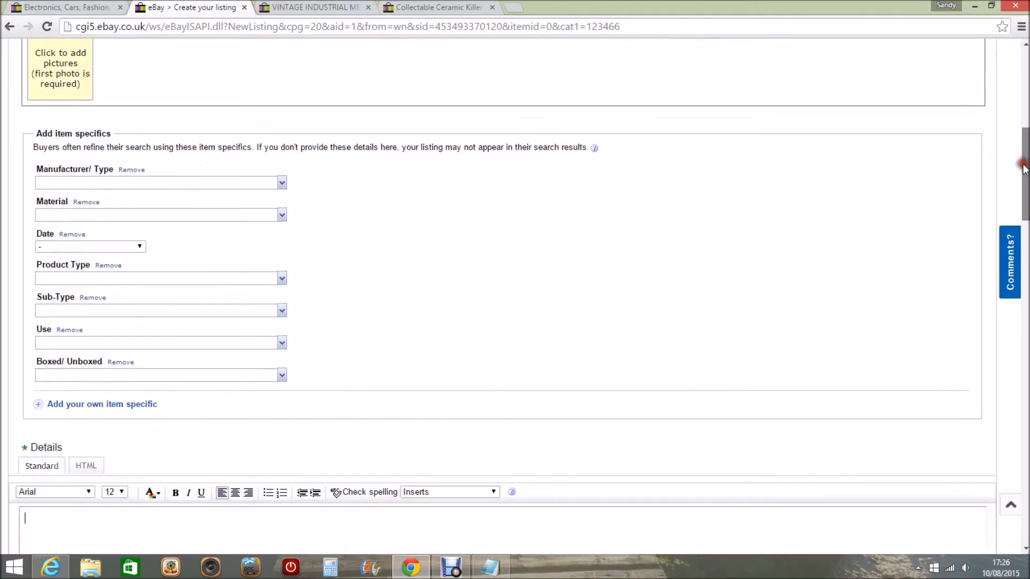
scroll(down, 3)
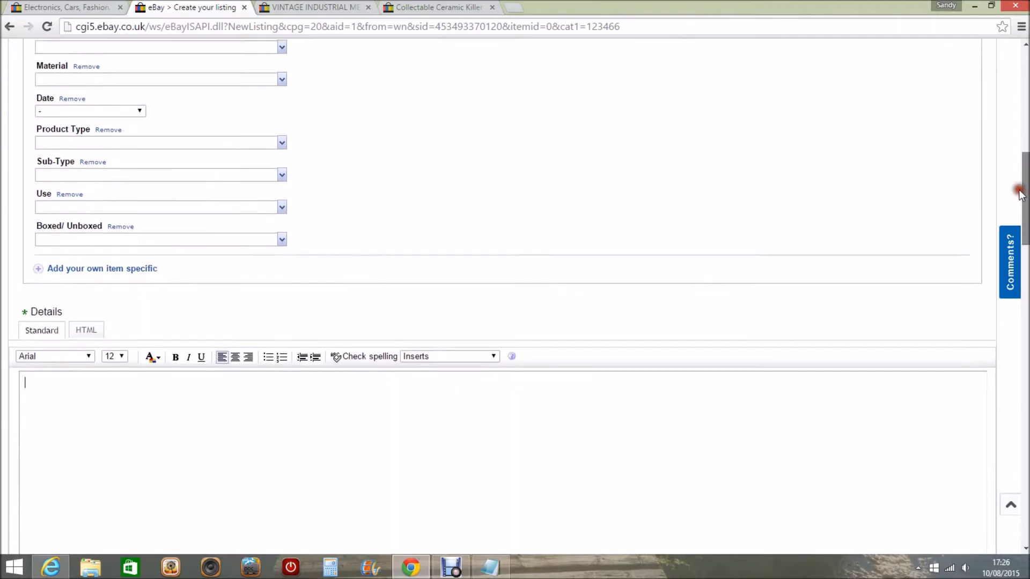
scroll(down, 3)
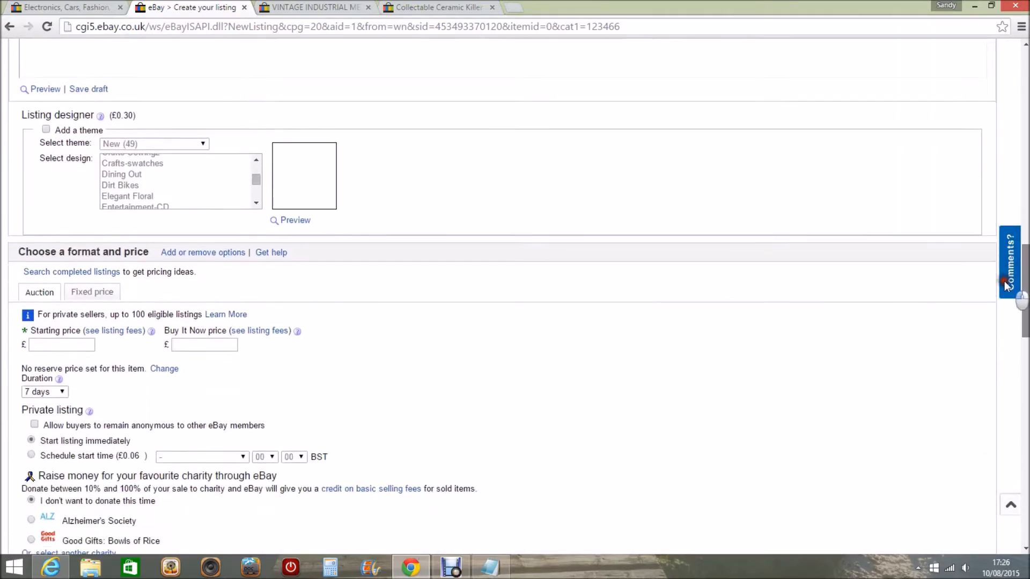
scroll(down, 3)
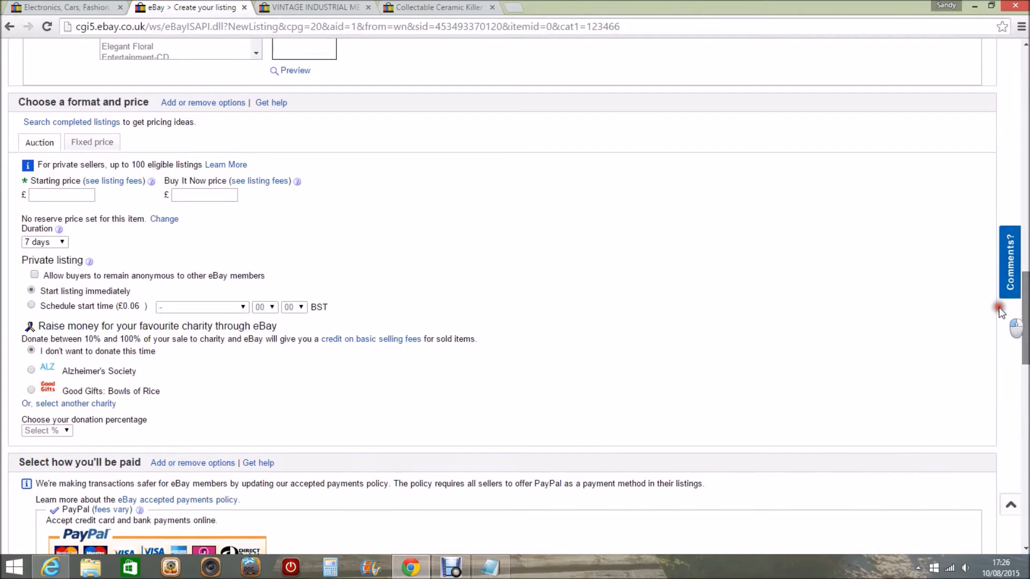
scroll(down, 3)
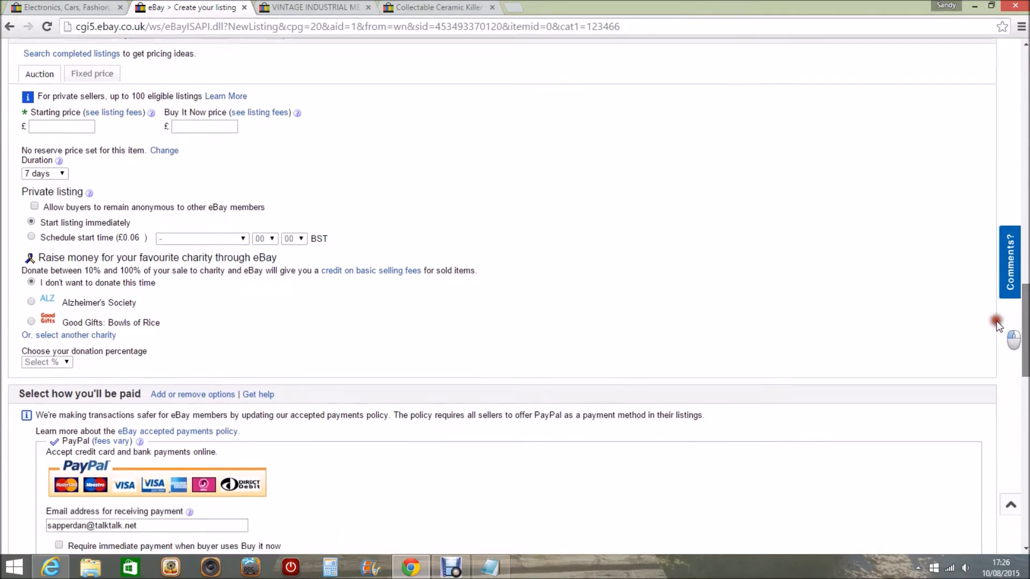
scroll(down, 3)
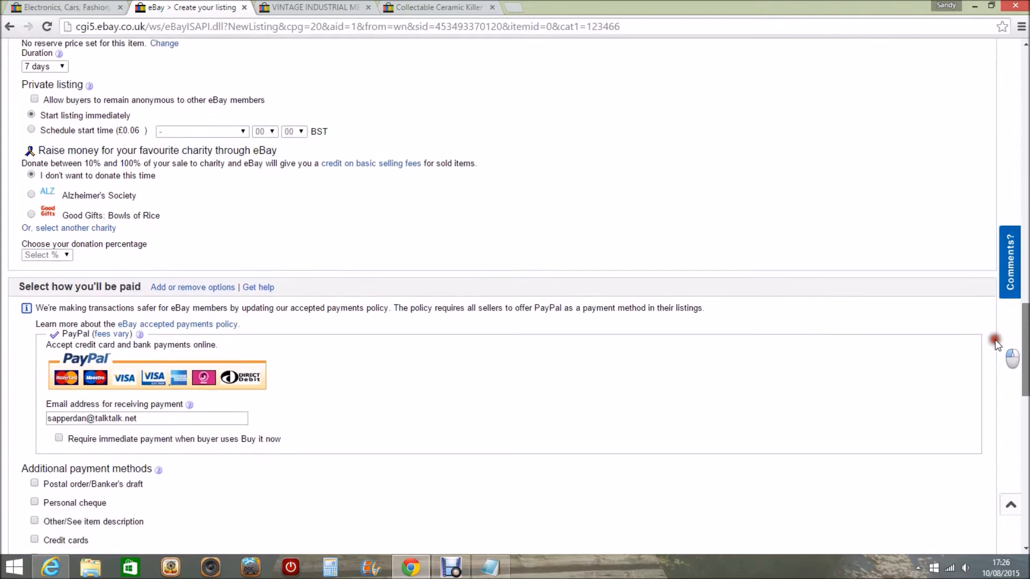
scroll(down, 3)
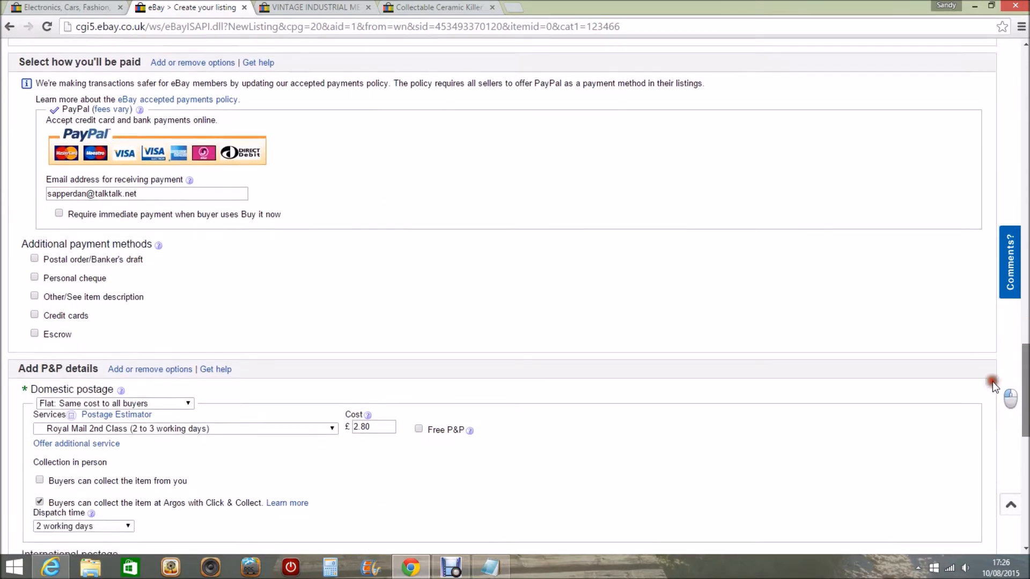
scroll(up, 3)
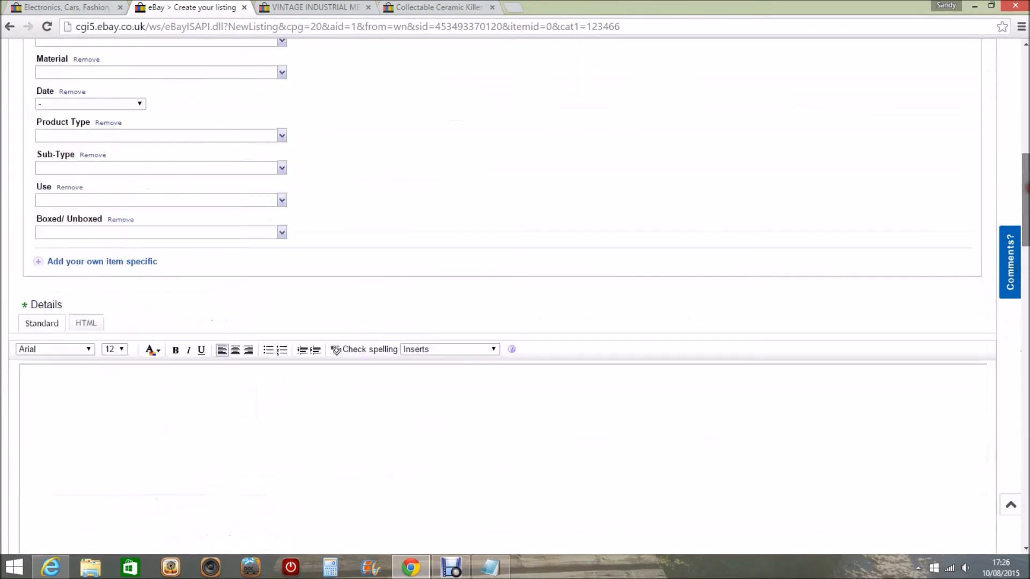
scroll(down, 3)
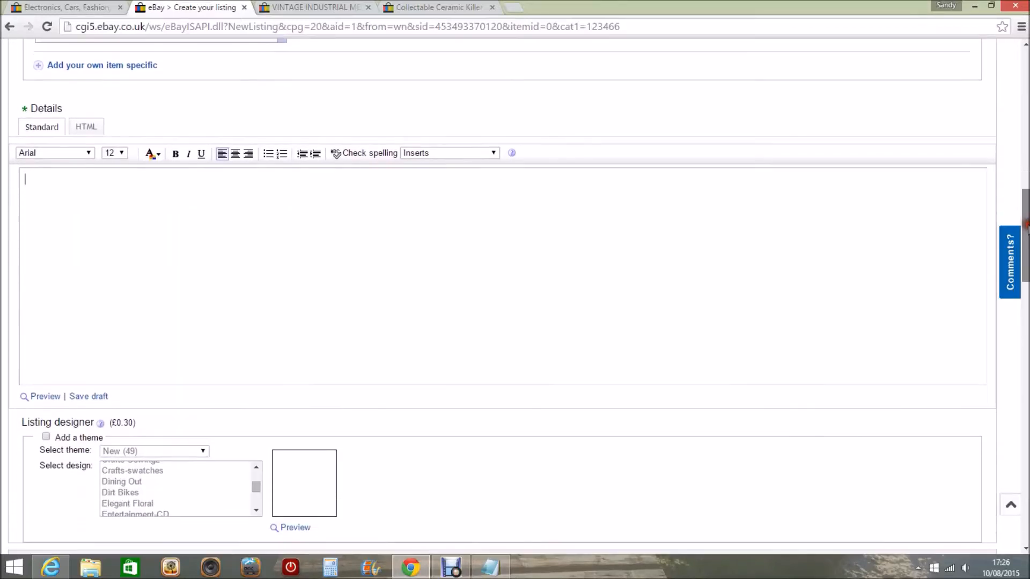
mouse_move(32, 88)
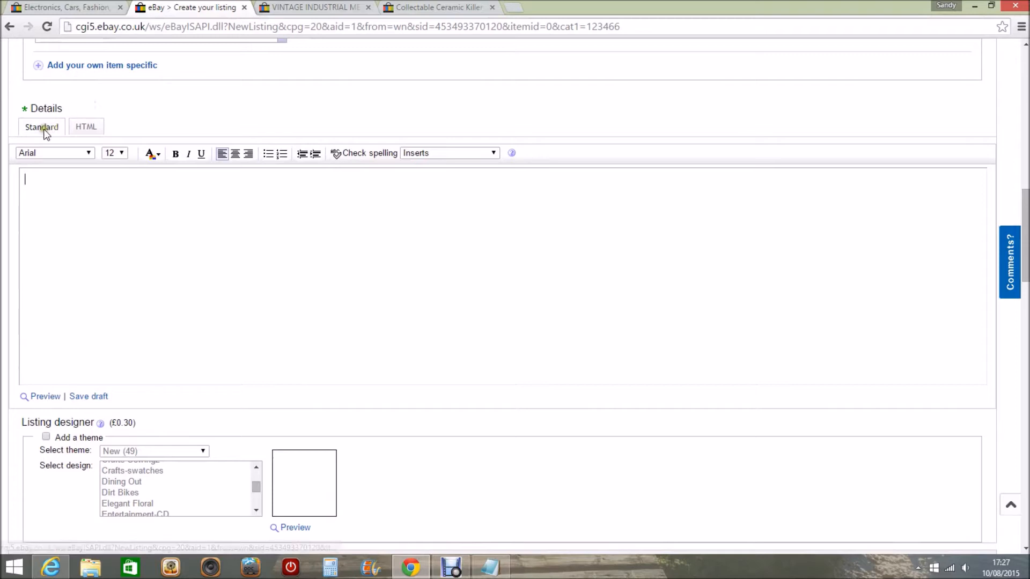
mouse_move(85, 126)
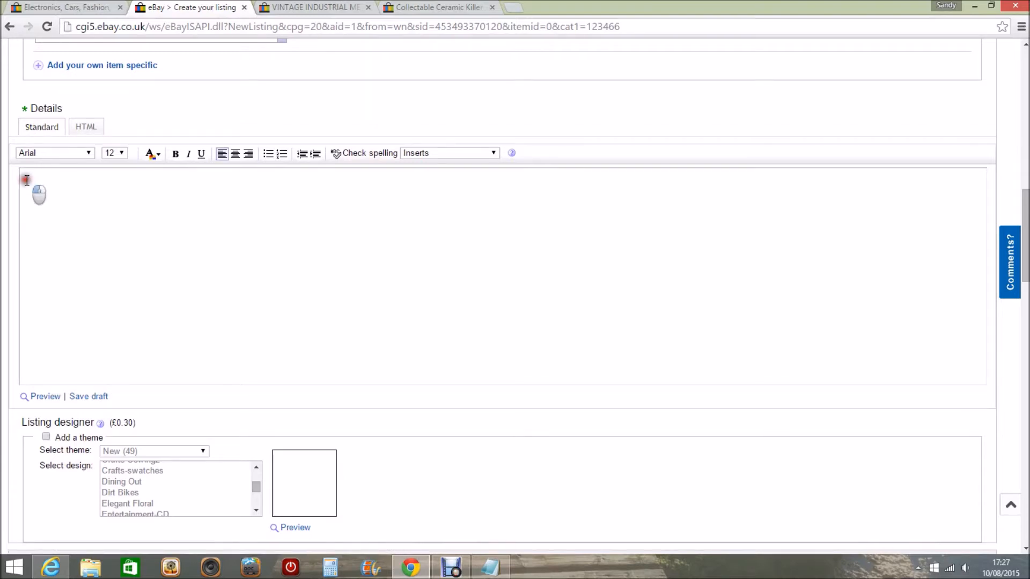
mouse_move(56, 201)
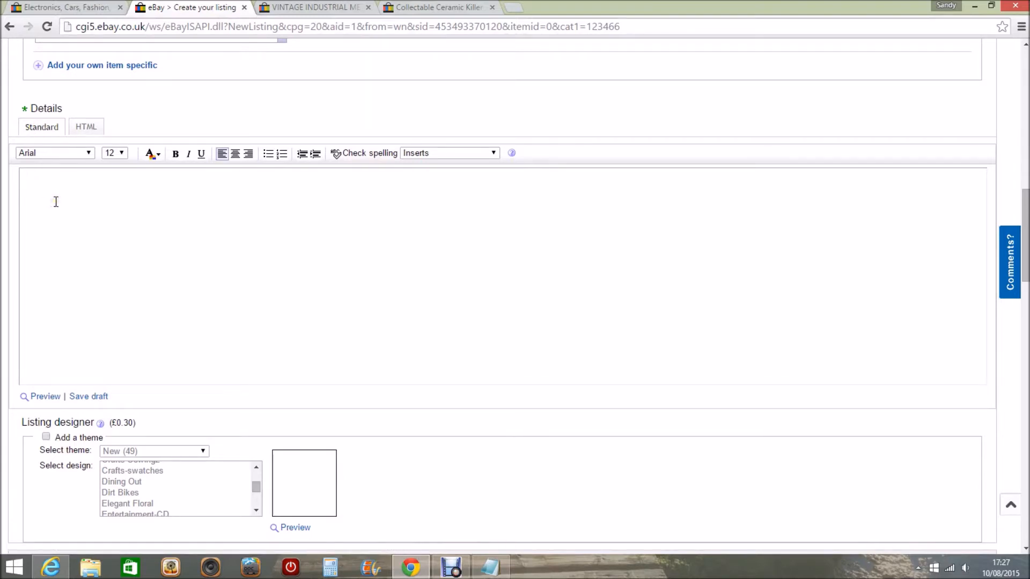
Step: Place the cursor in the empty item description box of the Standard editor
click(76, 186)
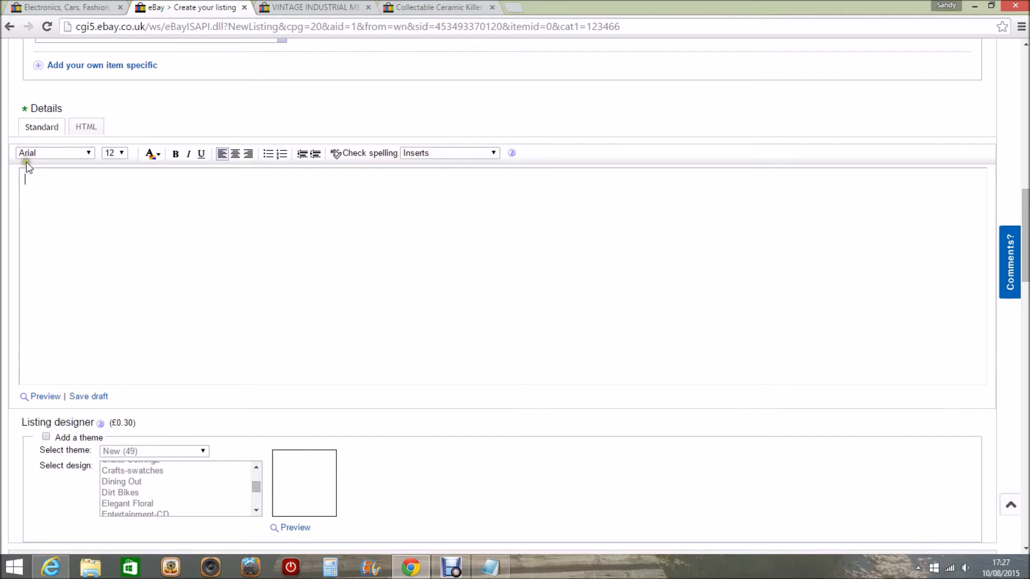
mouse_move(52, 152)
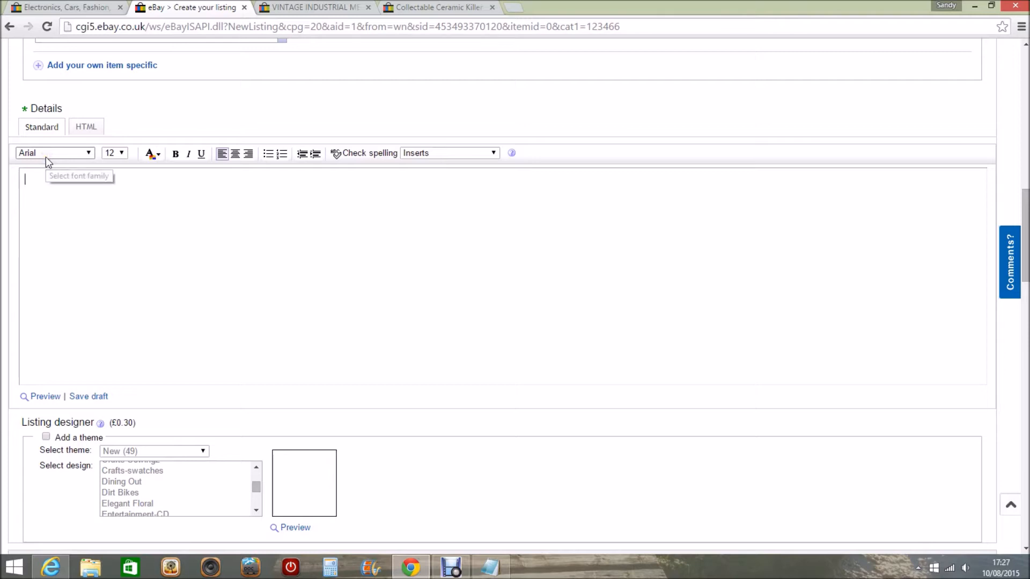
mouse_move(149, 155)
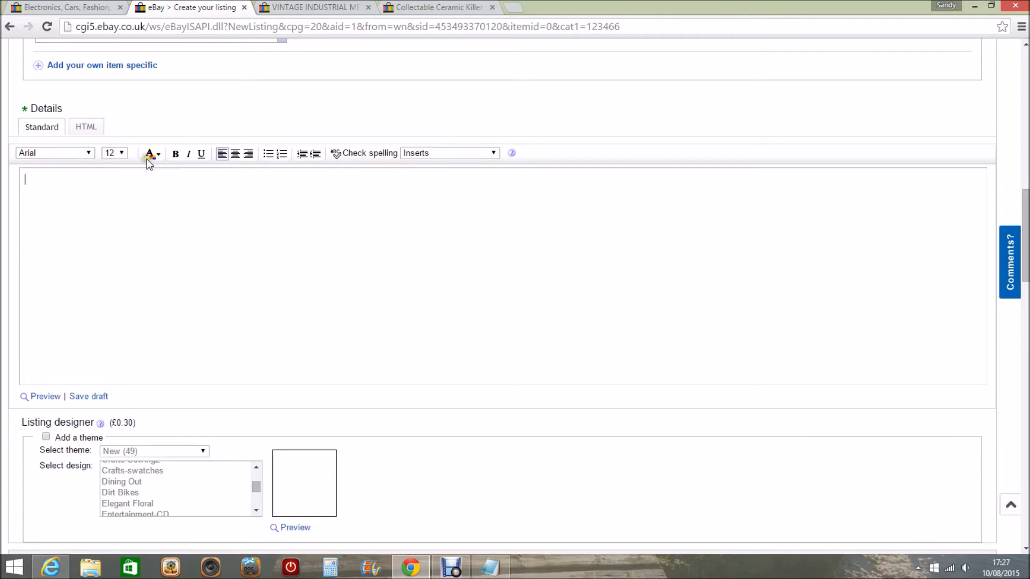
mouse_move(201, 158)
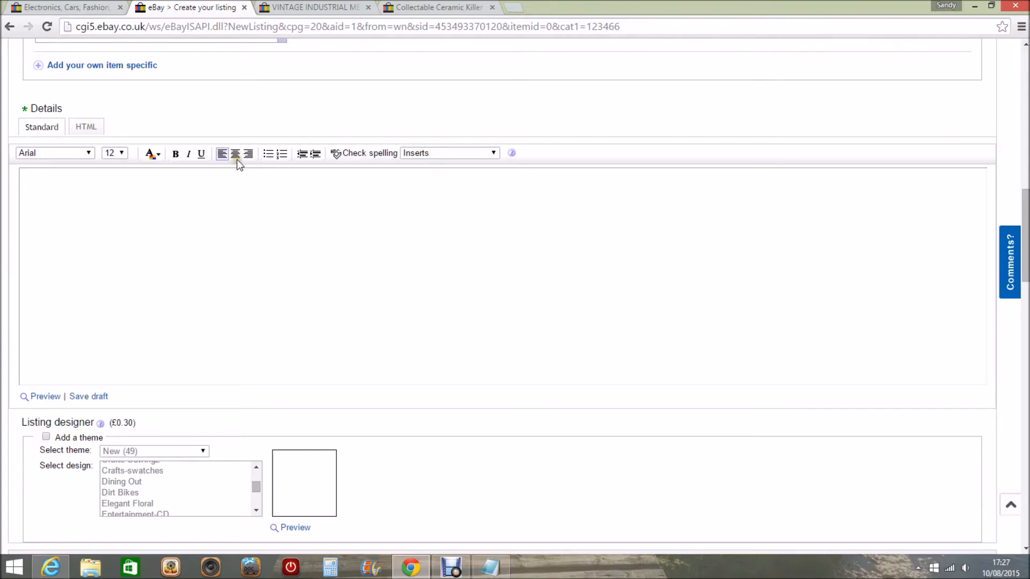
mouse_move(274, 169)
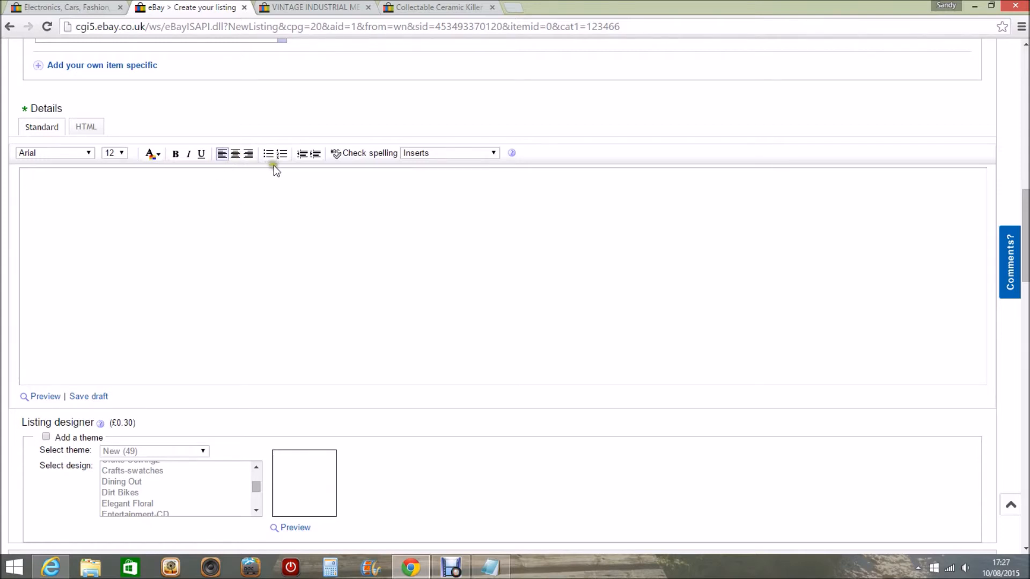
mouse_move(282, 153)
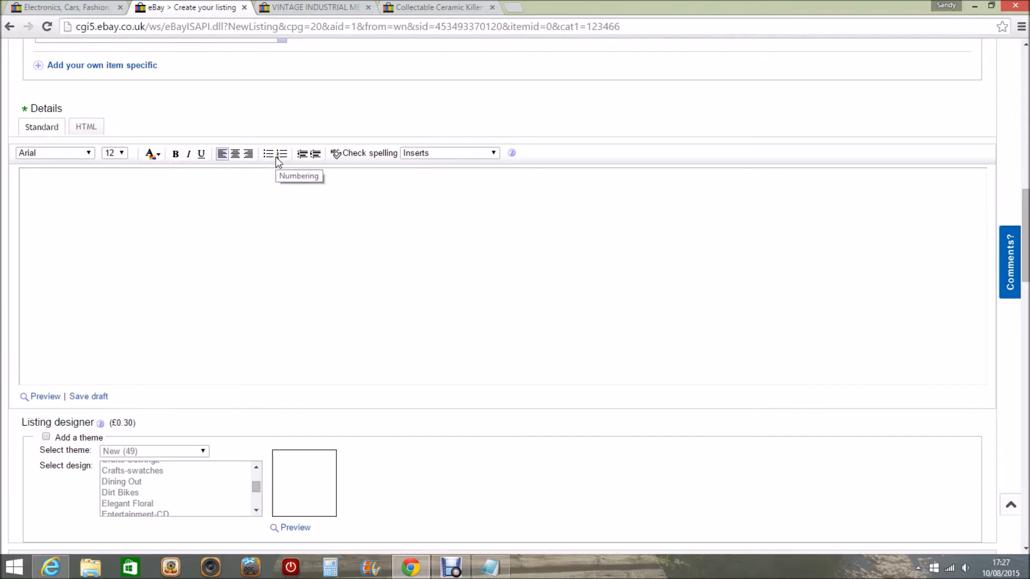
click(71, 201)
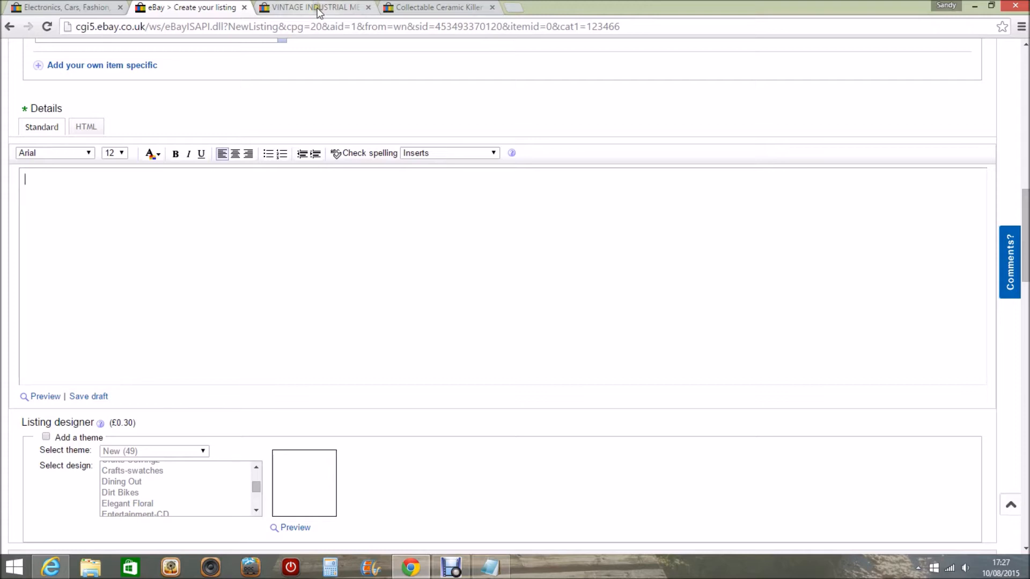
Step: View the VINTAGE INDUSTRIAL cupboard listing's existing description
click(316, 7)
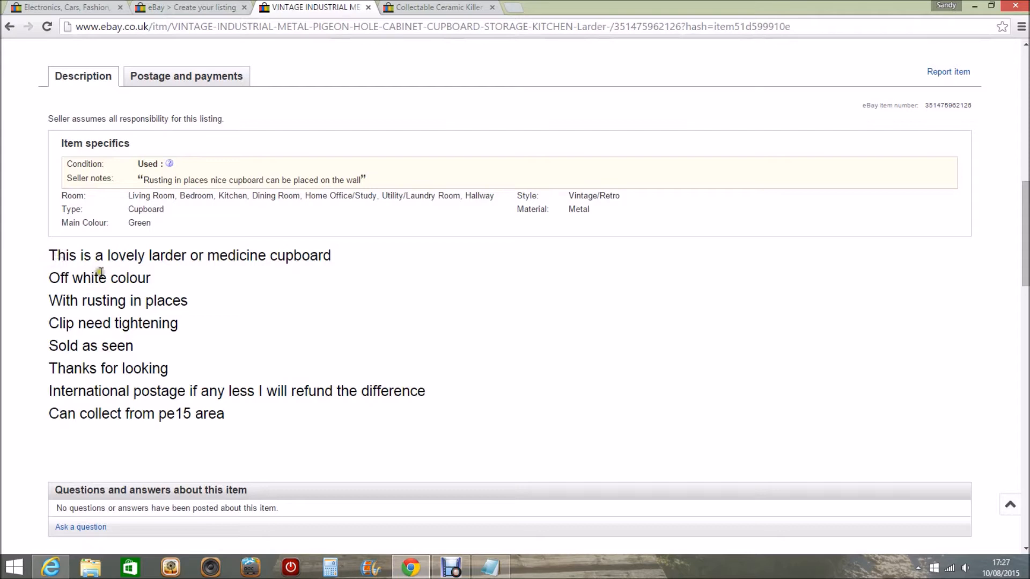
mouse_move(79, 281)
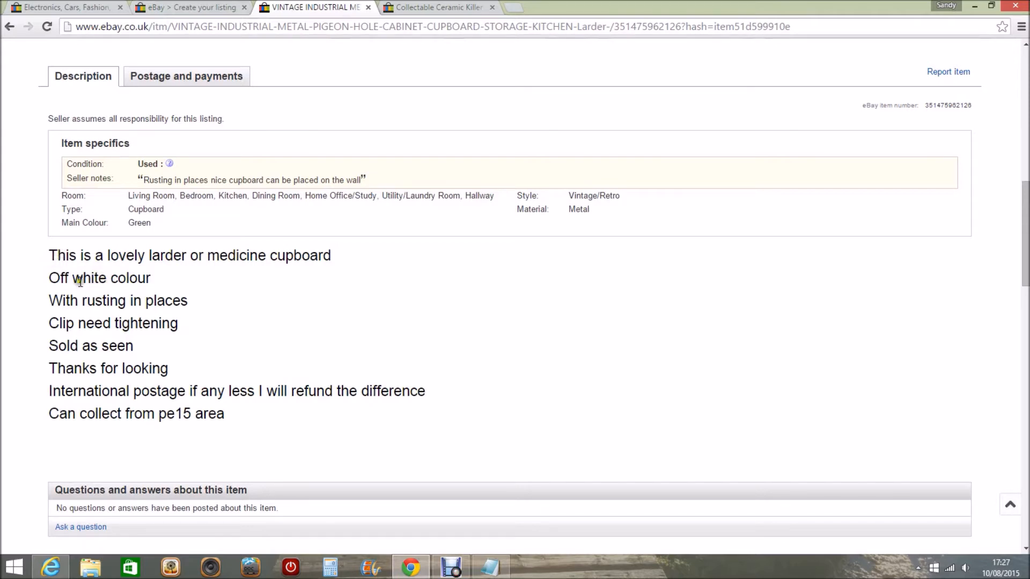
mouse_move(217, 309)
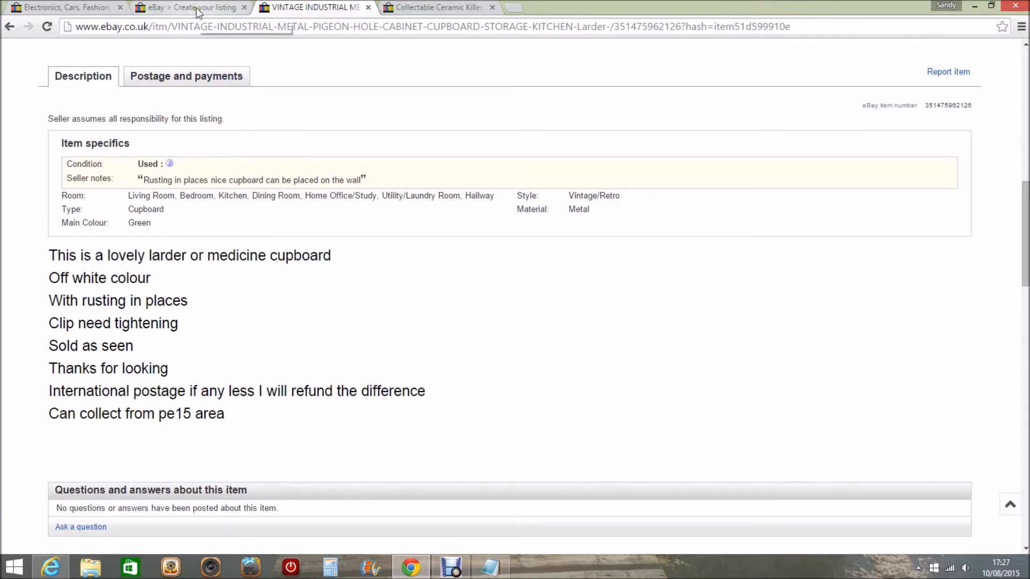
Step: Return to the new listing and switch its description editor to HTML mode
click(190, 7)
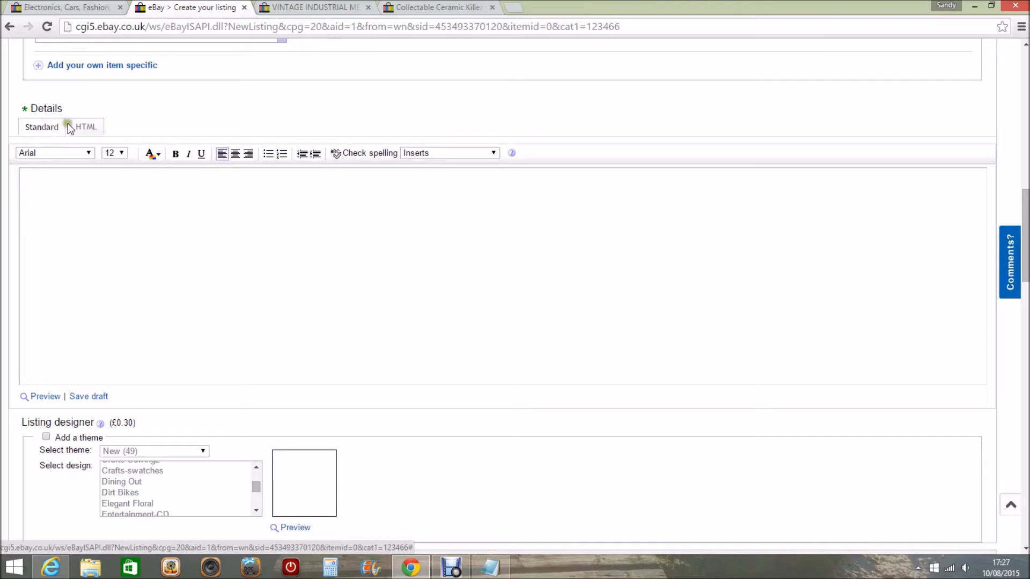
click(85, 126)
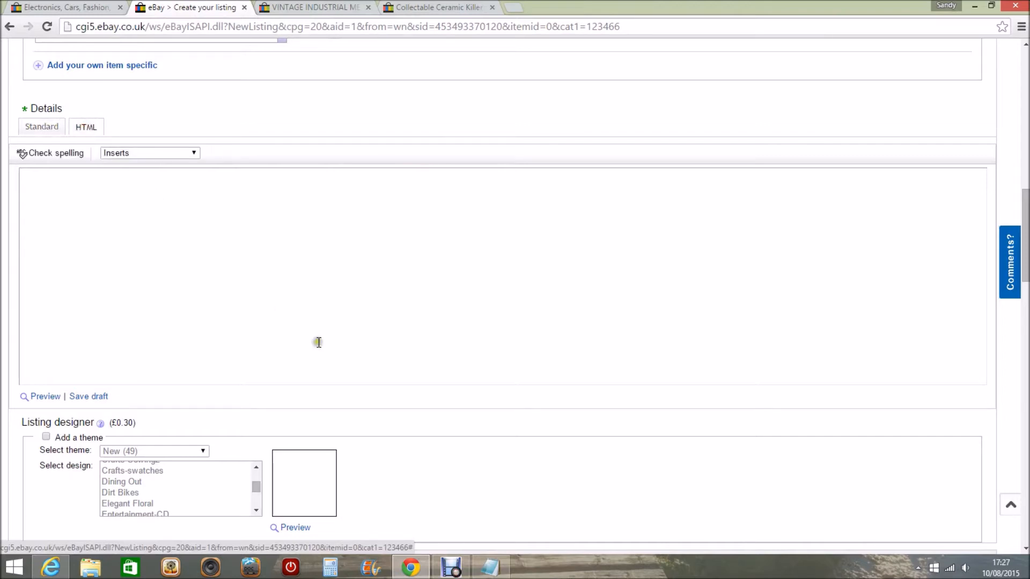
mouse_move(491, 566)
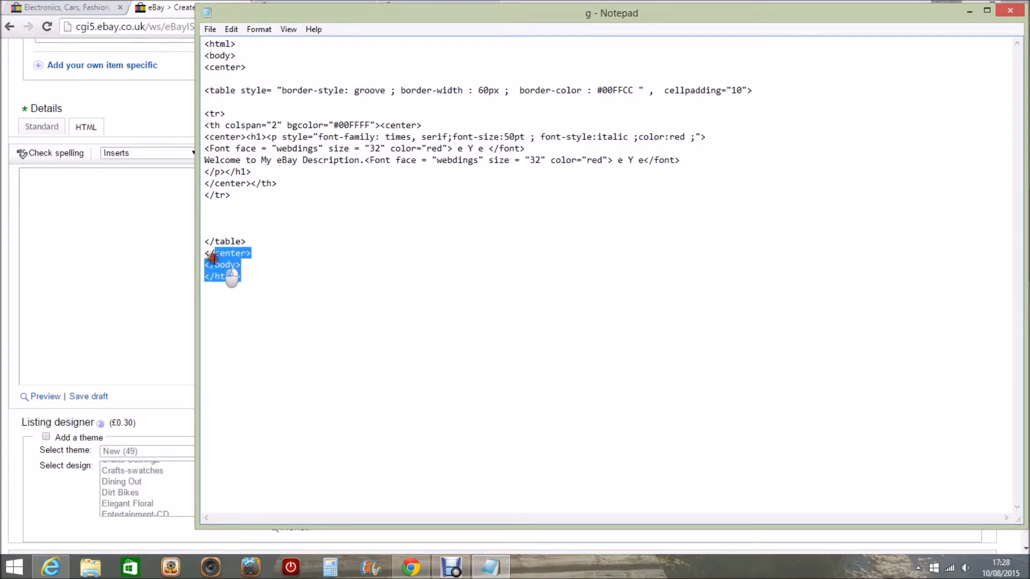
Step: Paste the Notepad banner HTML into the HTML box and view it rendered in Standard
key(ctrl+a)
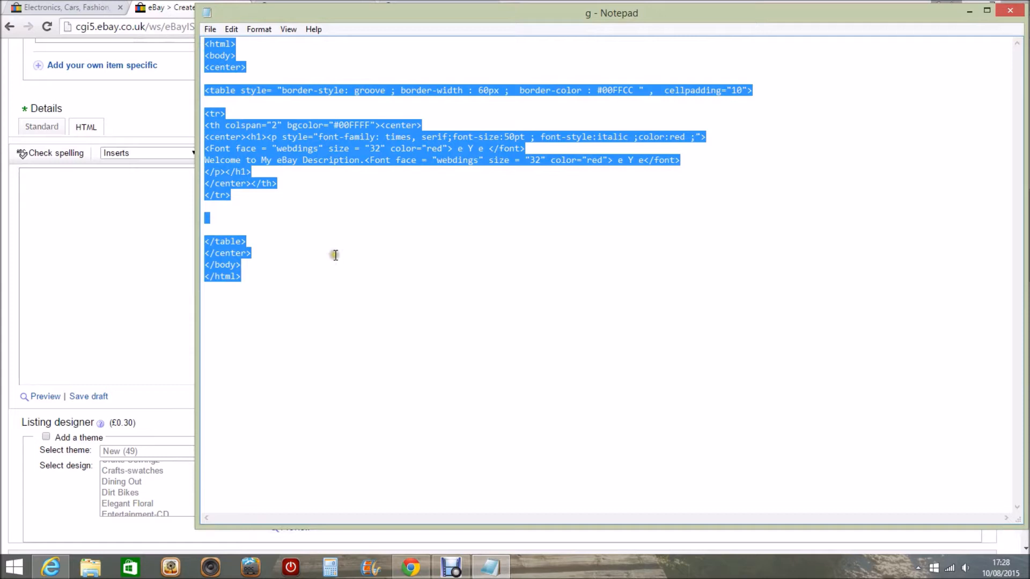
right_click(333, 255)
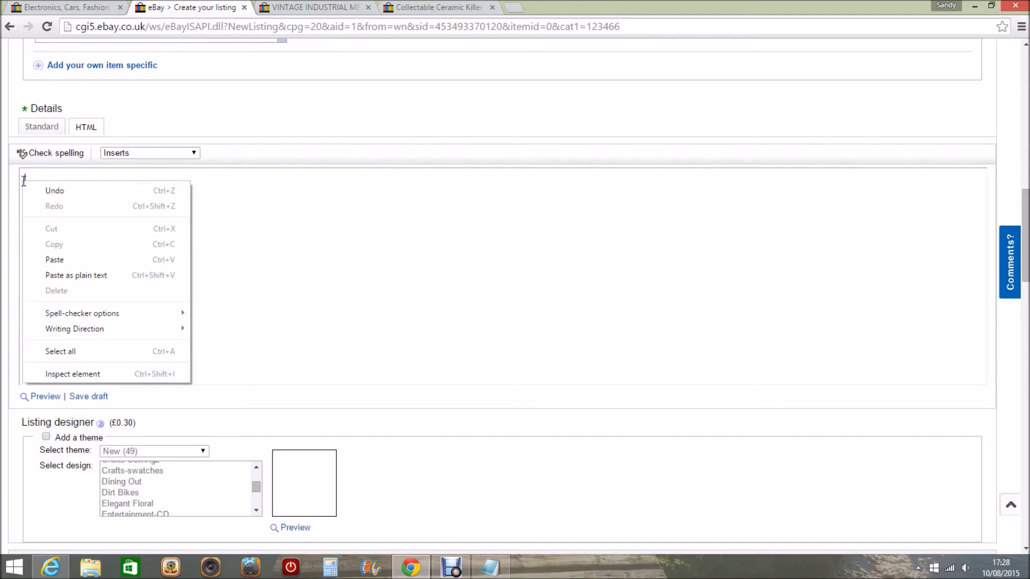
mouse_move(86, 126)
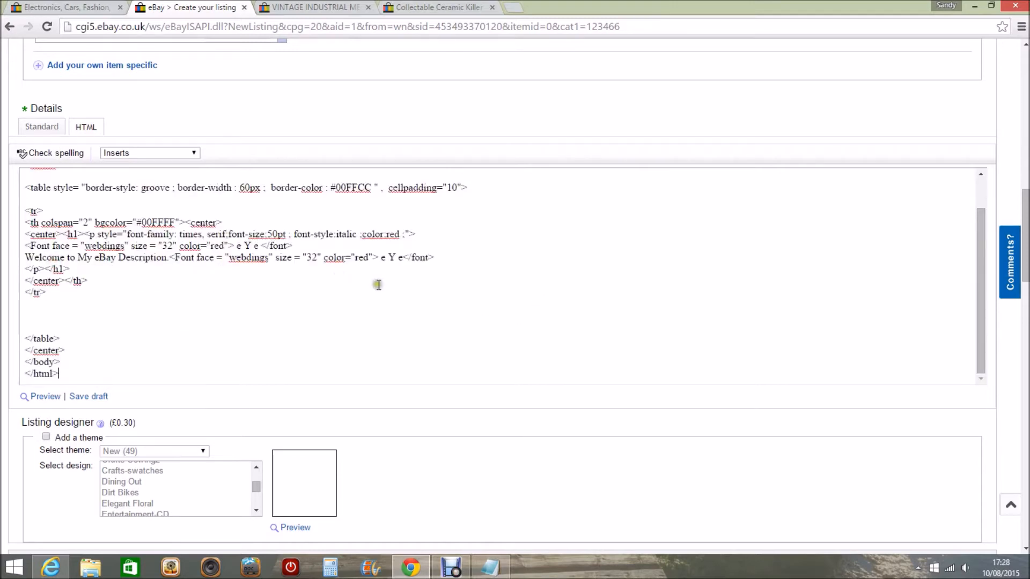
mouse_move(962, 295)
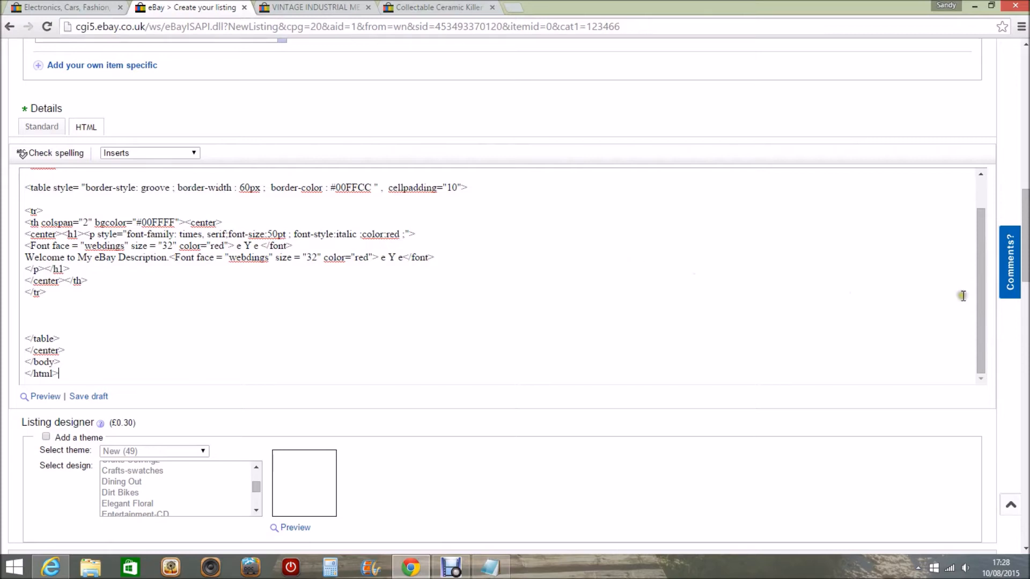
scroll(up, 3)
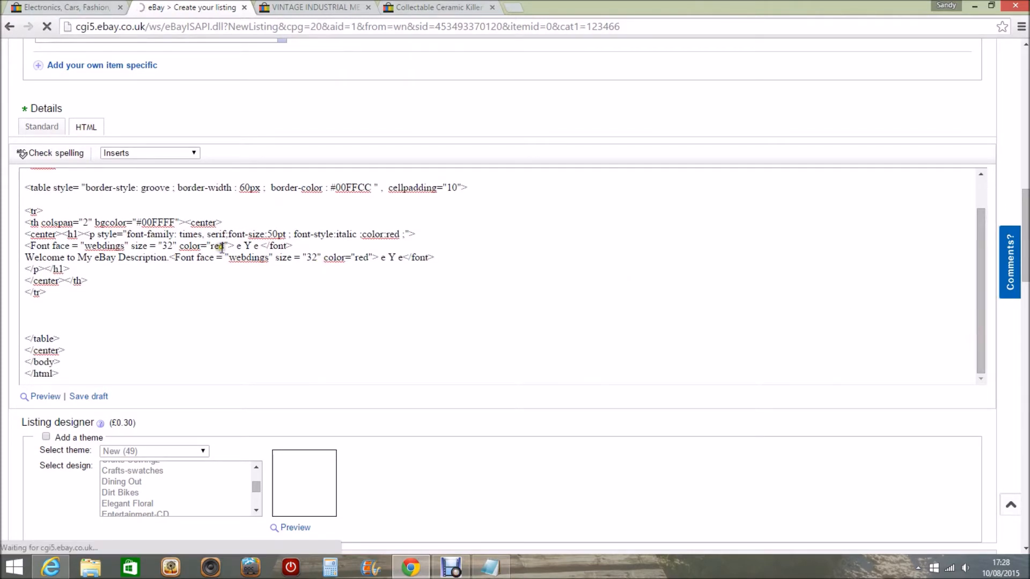
click(41, 126)
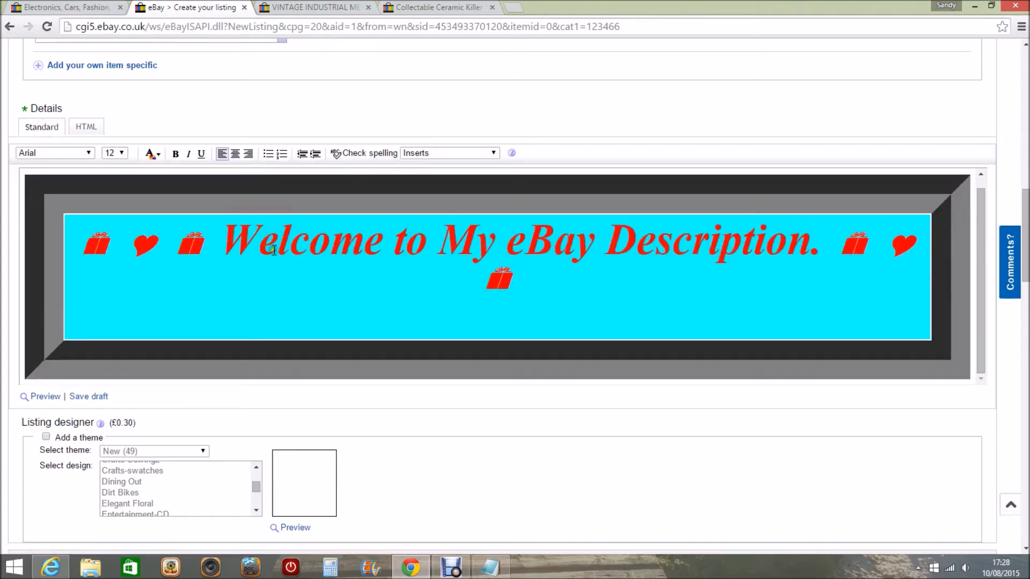
mouse_move(731, 293)
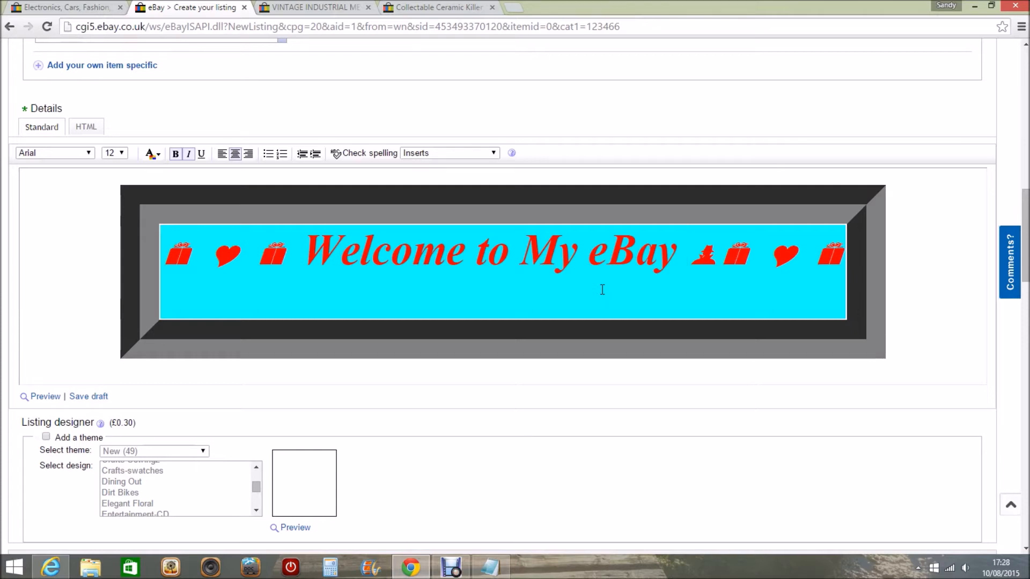
Step: Change the banner heading to 'Welcome to My eBay from Youtube'
text(f)
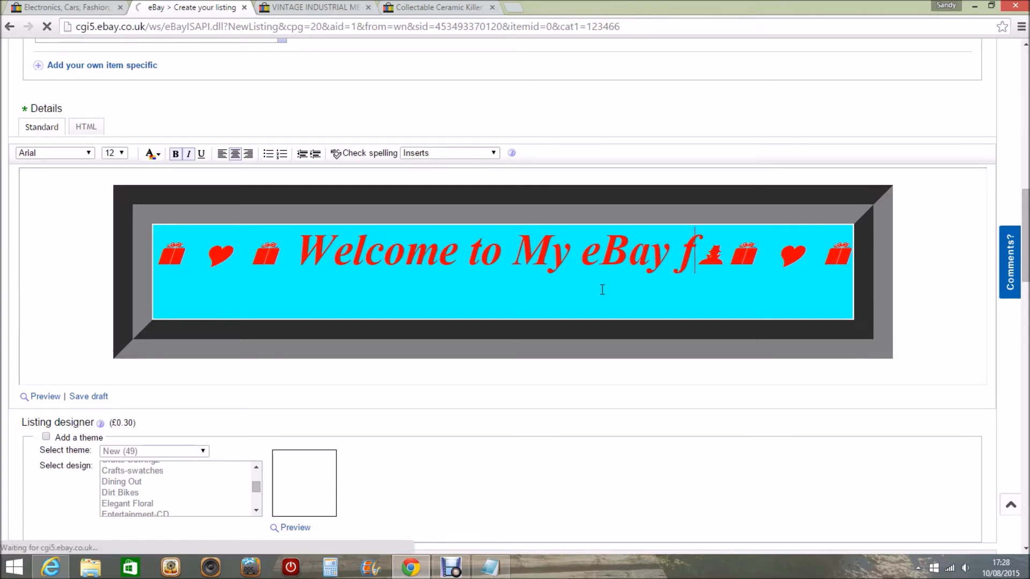
text(rom Y)
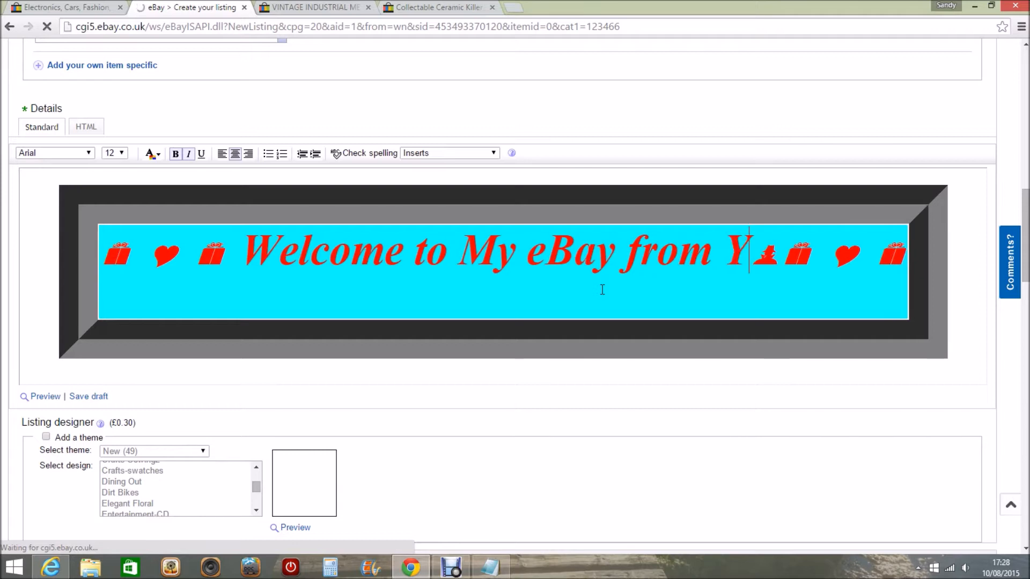
text(outube)
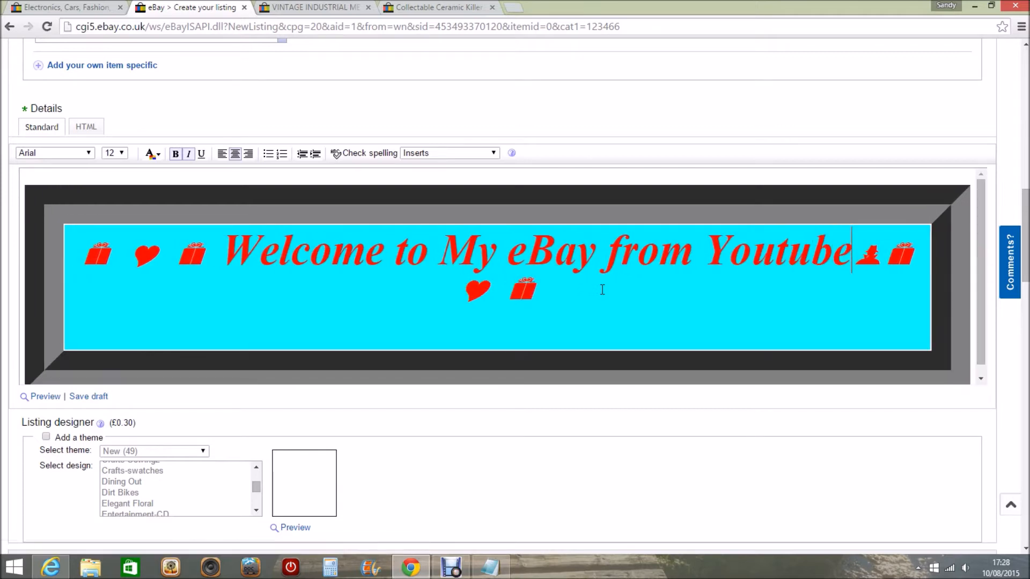
mouse_move(325, 155)
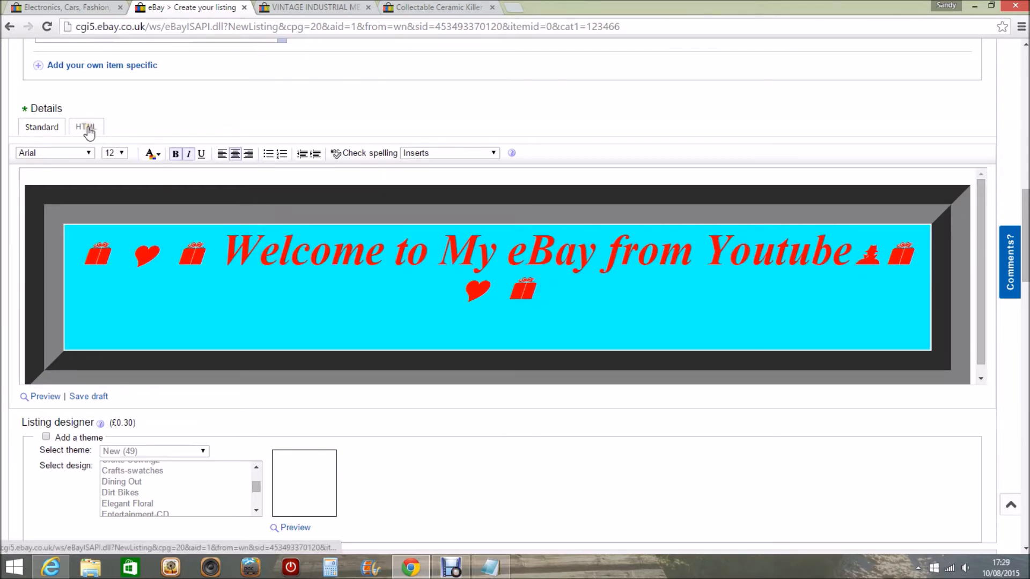
mouse_move(70, 145)
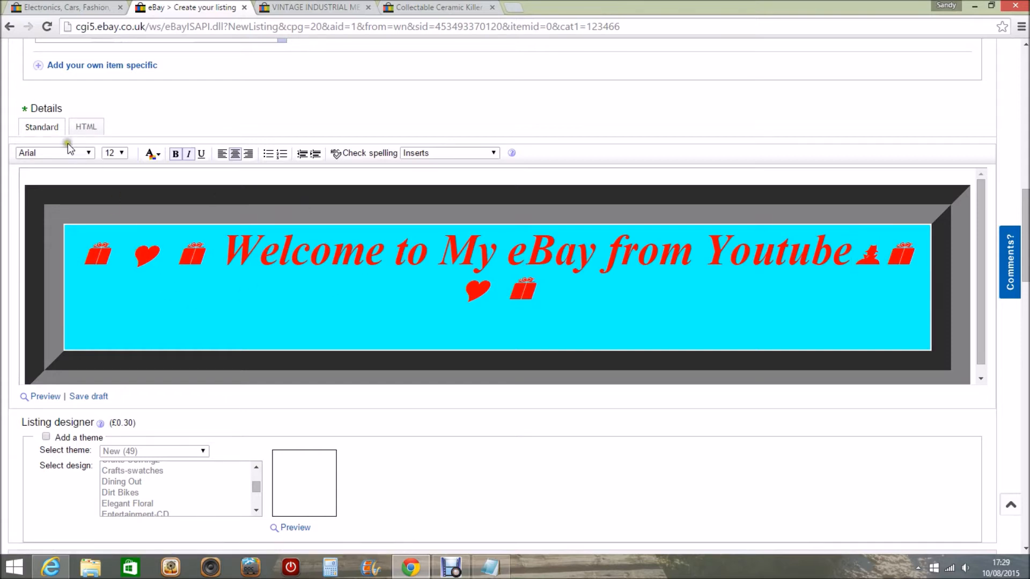
Step: Review the heading in the HTML source, then return to the rendered Standard view
click(86, 127)
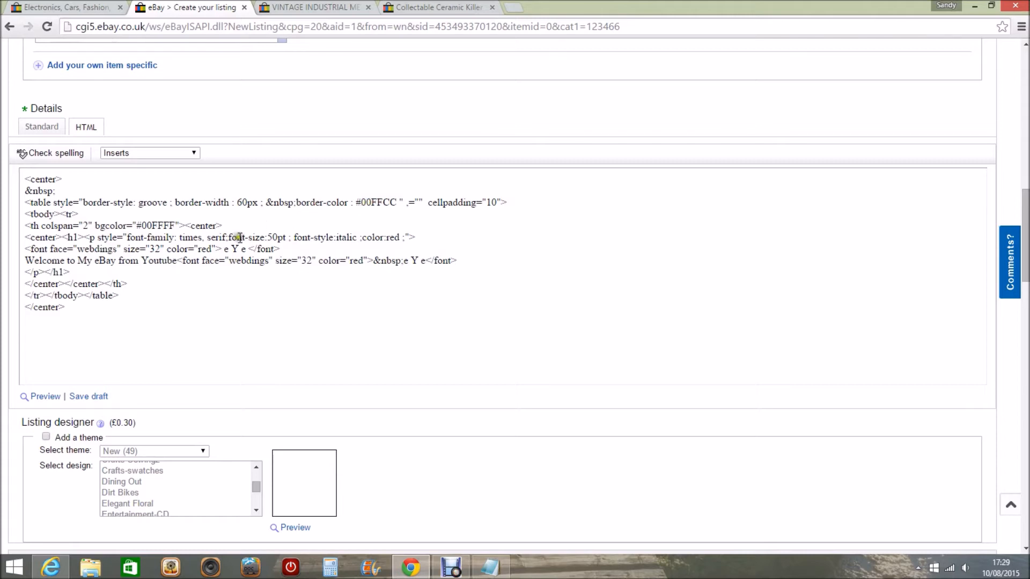
mouse_move(171, 212)
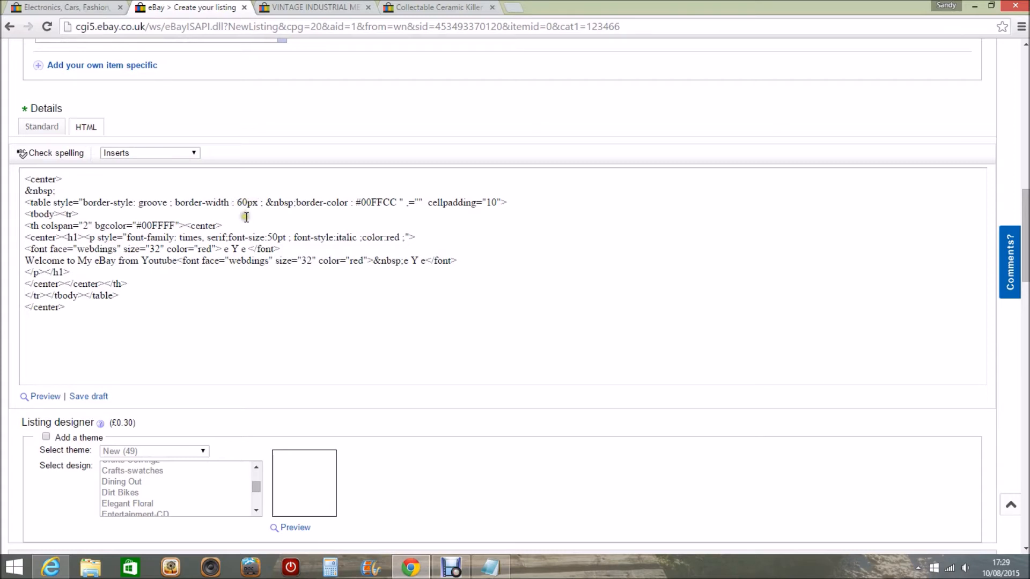
mouse_move(244, 201)
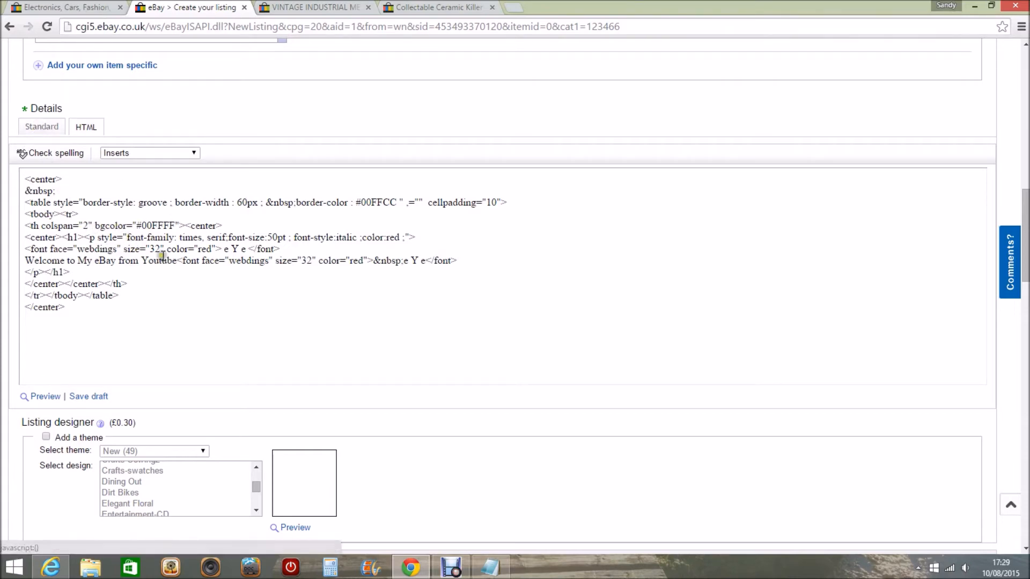
click(41, 127)
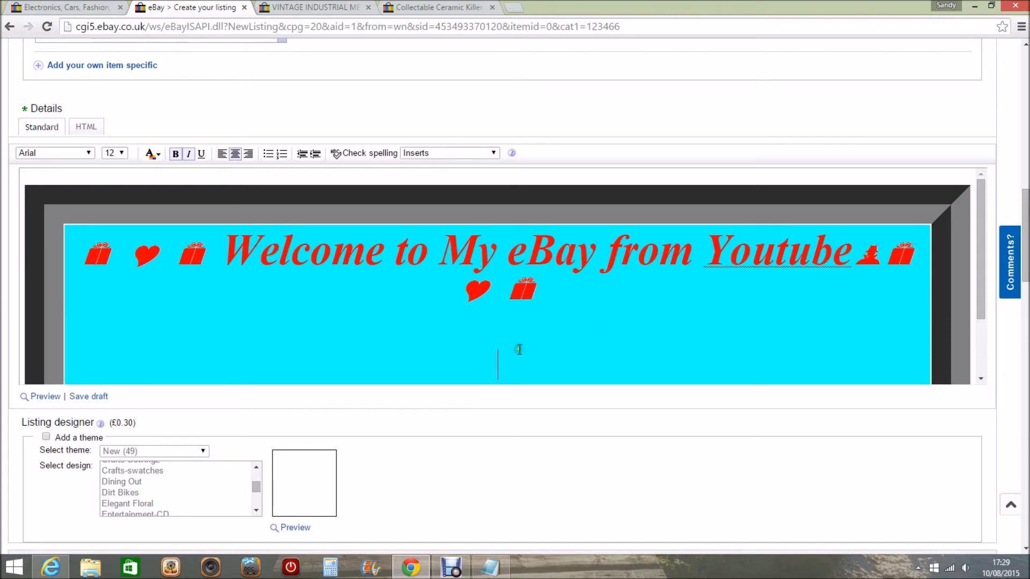
Step: Set the text size to 14 and add 'nfdf' to the line beneath the heading
click(124, 153)
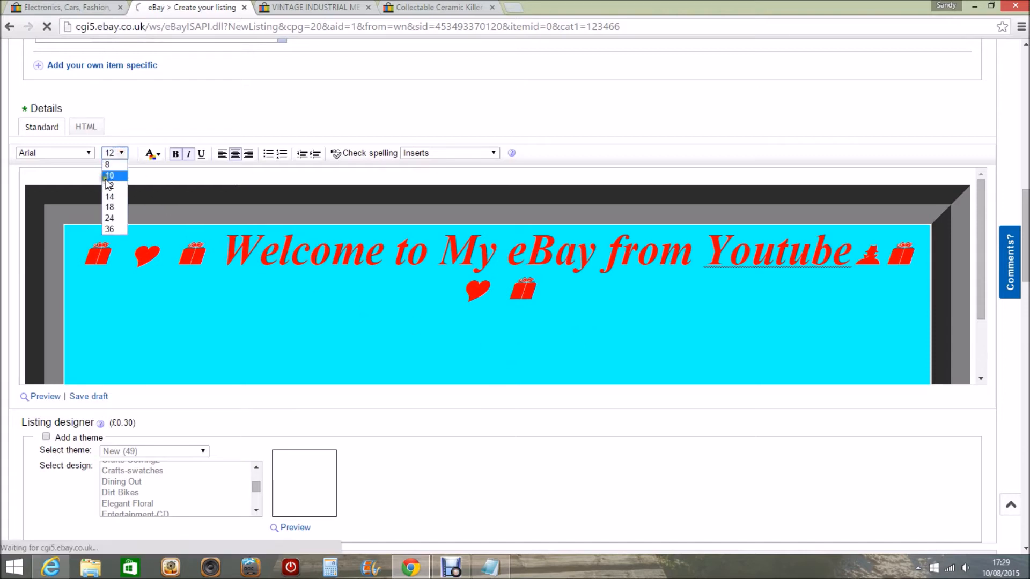
click(109, 197)
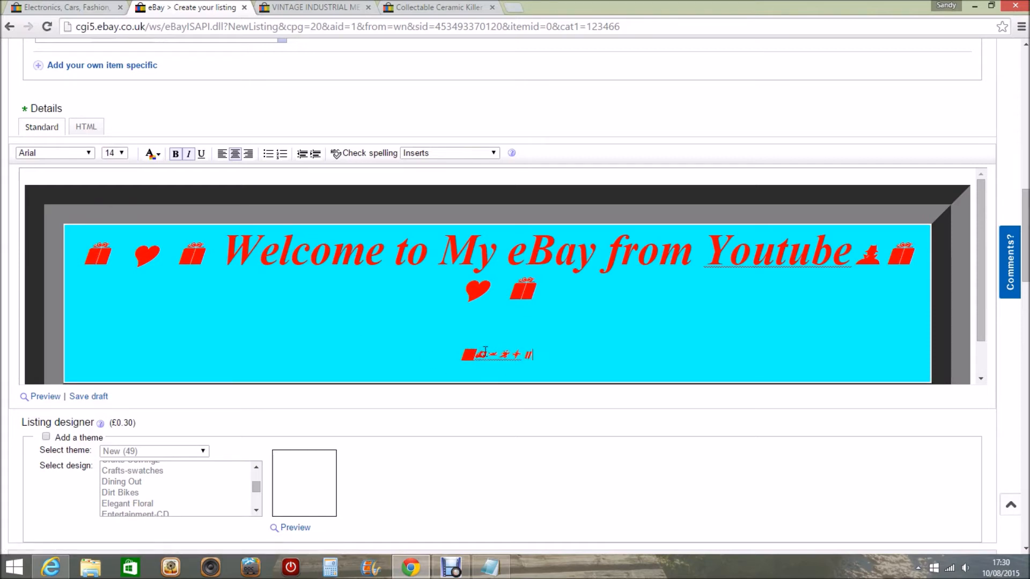
mouse_move(558, 351)
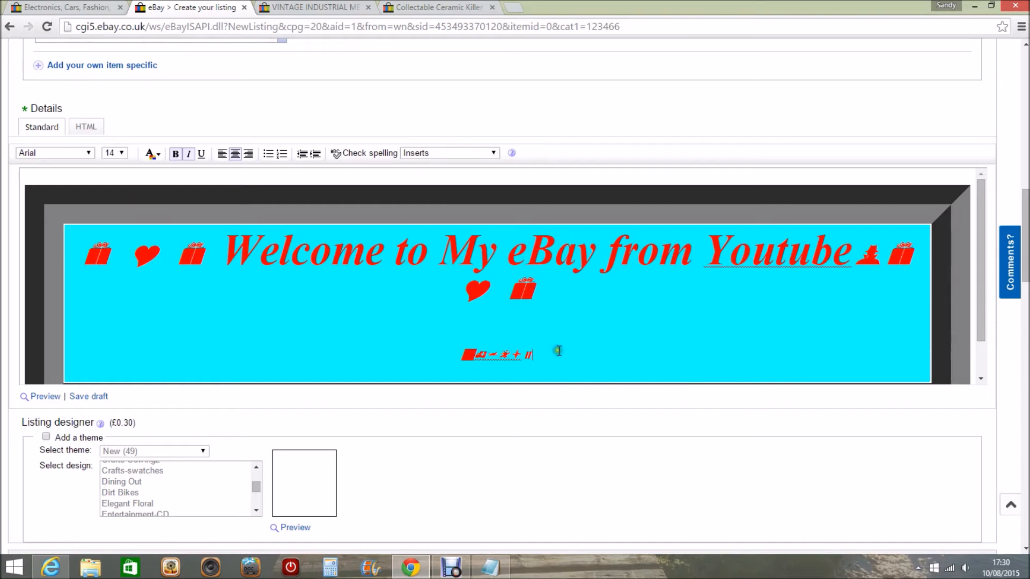
mouse_move(625, 343)
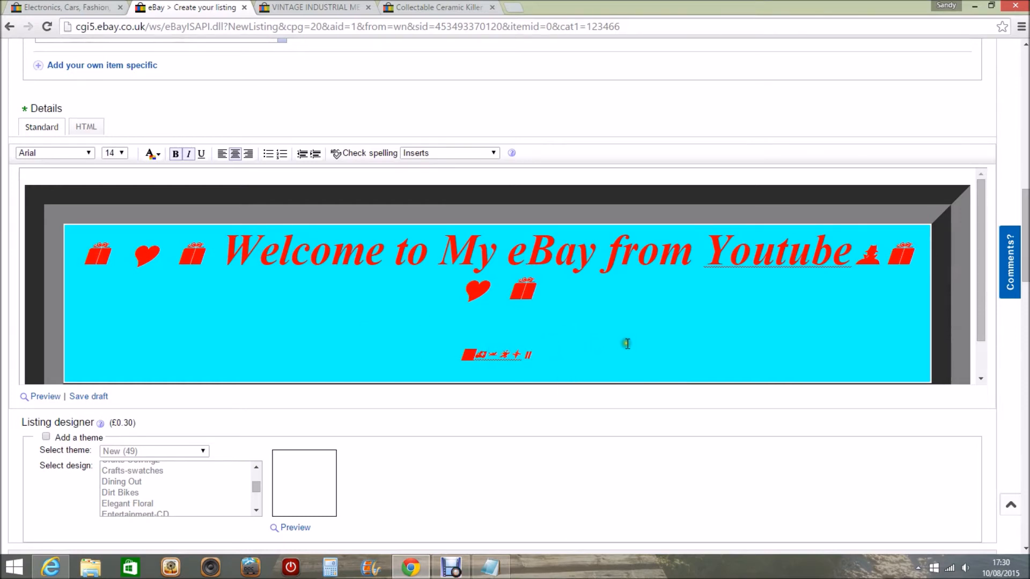
mouse_move(143, 261)
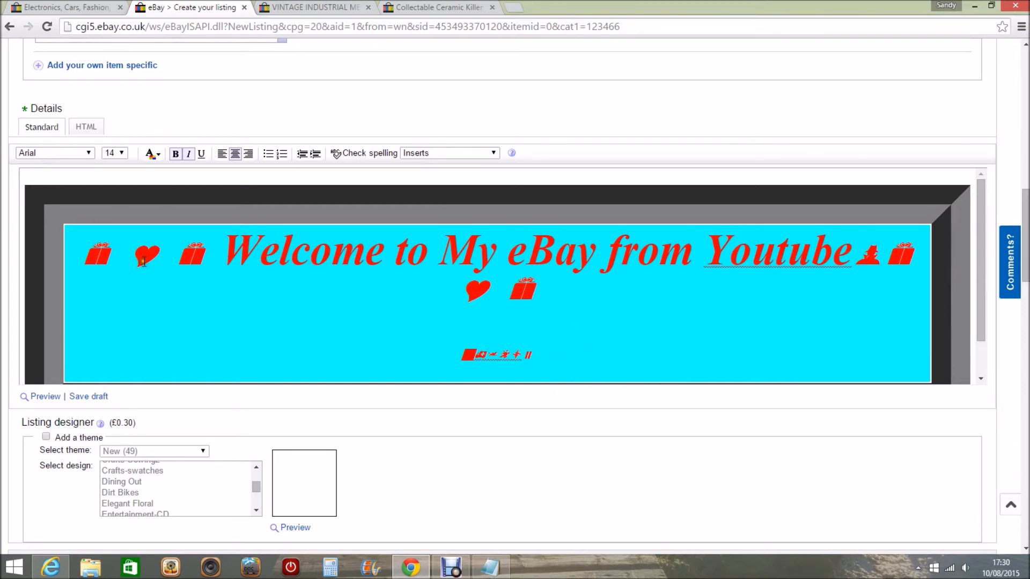
click(89, 152)
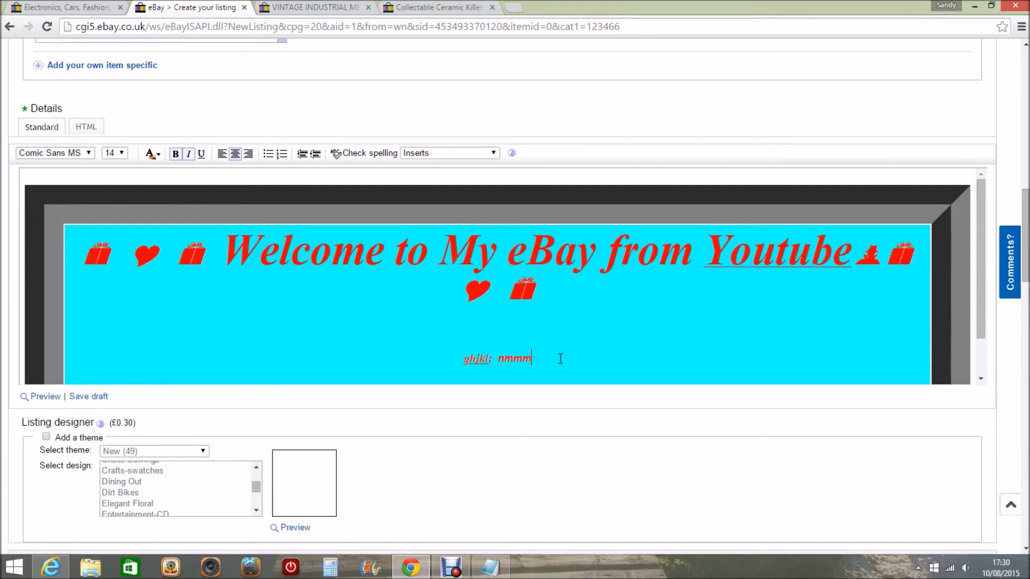
text(nfdf)
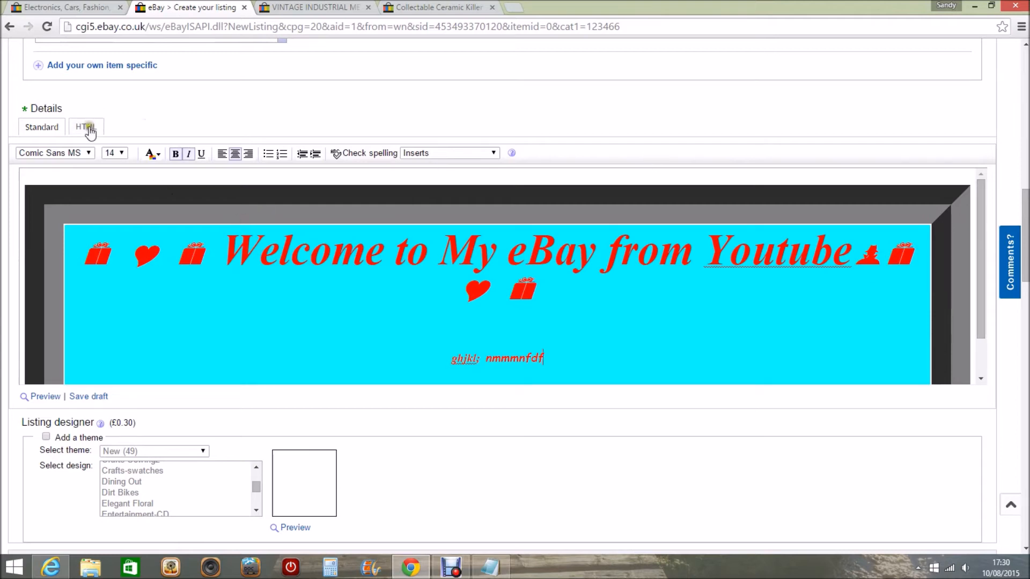
Step: Set the banner's border-width to 30 in the HTML and check the rendered border
click(85, 126)
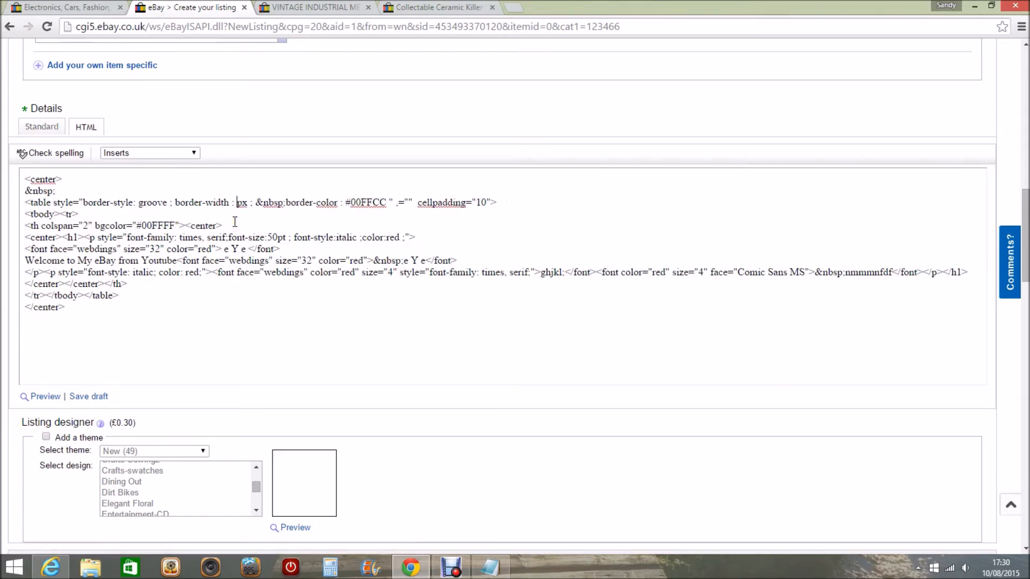
text(30)
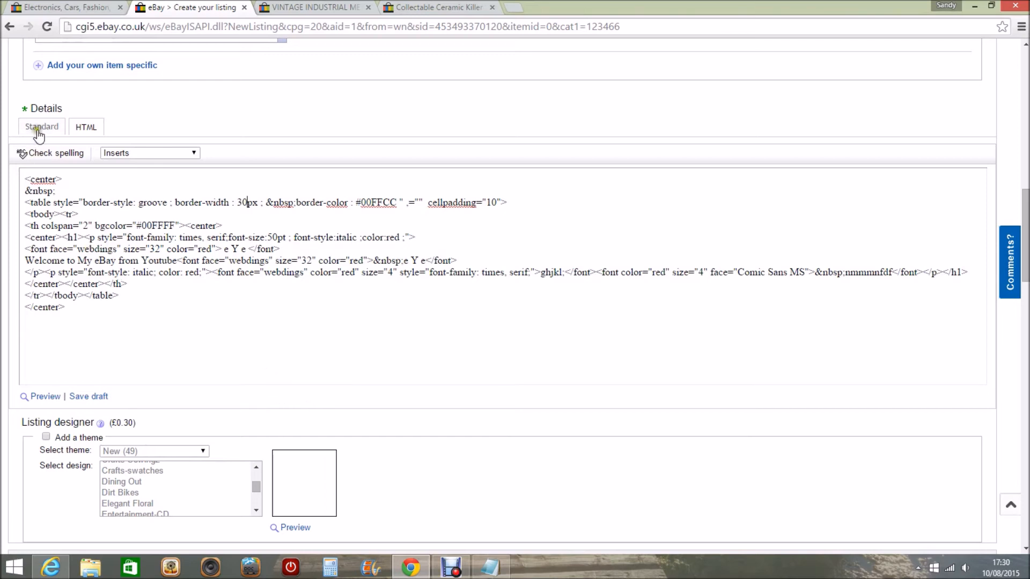
click(41, 127)
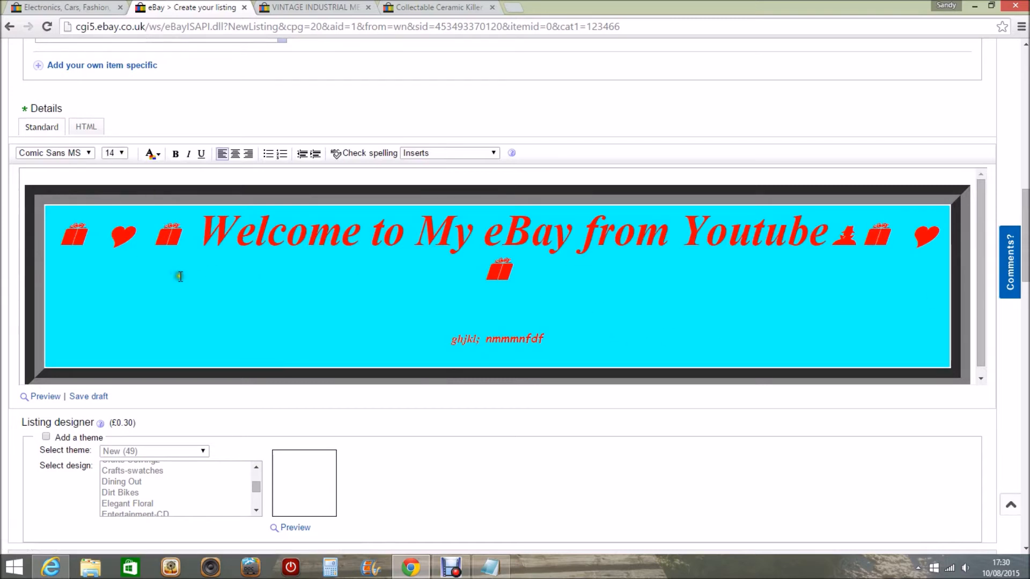
click(85, 126)
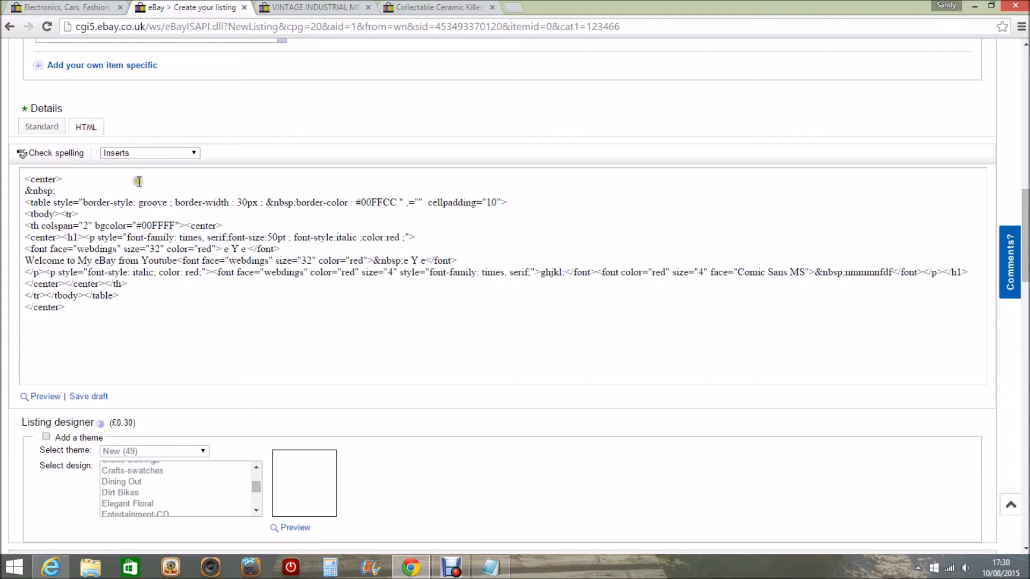
click(41, 126)
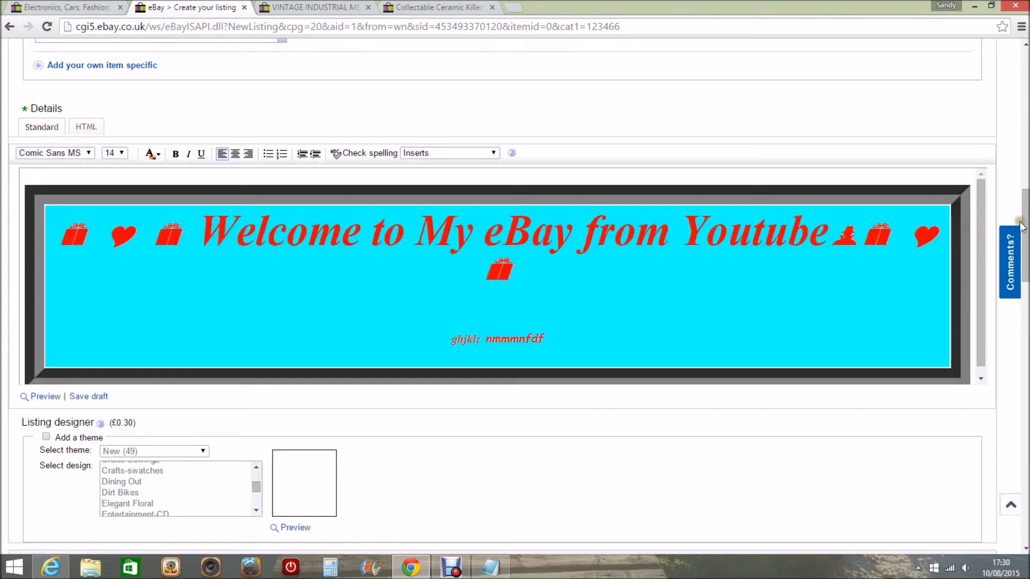
scroll(up, 3)
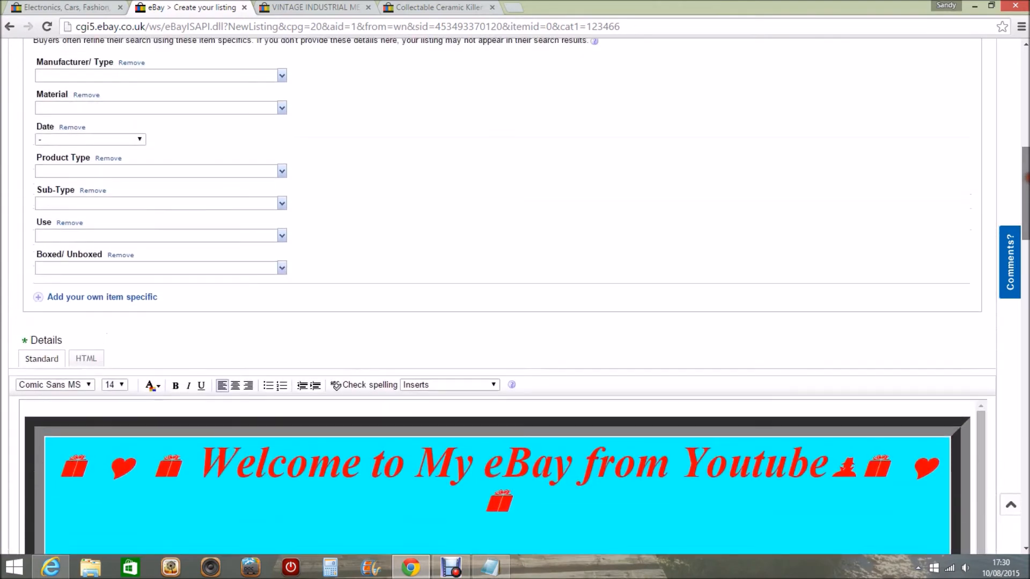
scroll(down, 3)
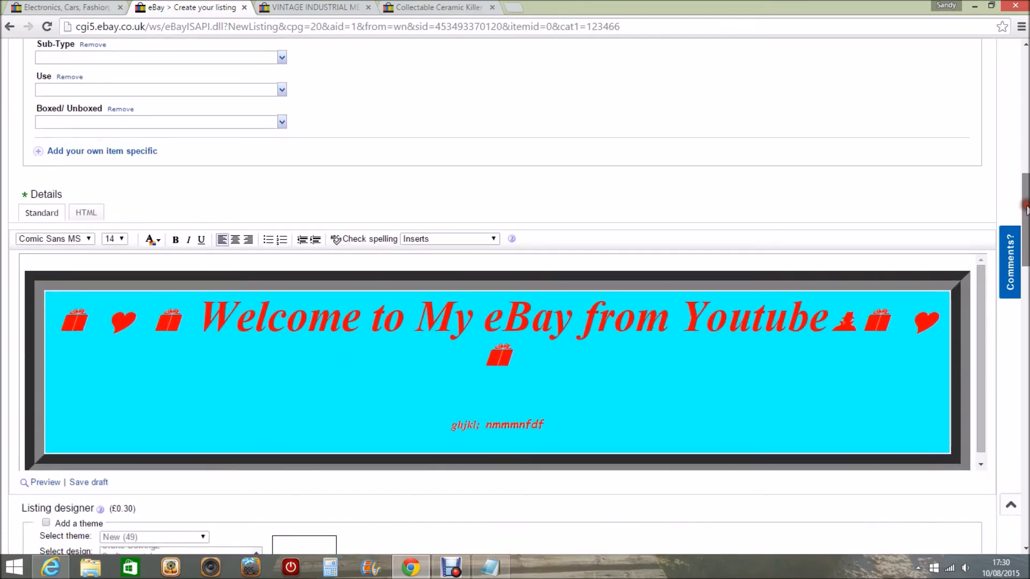
scroll(down, 3)
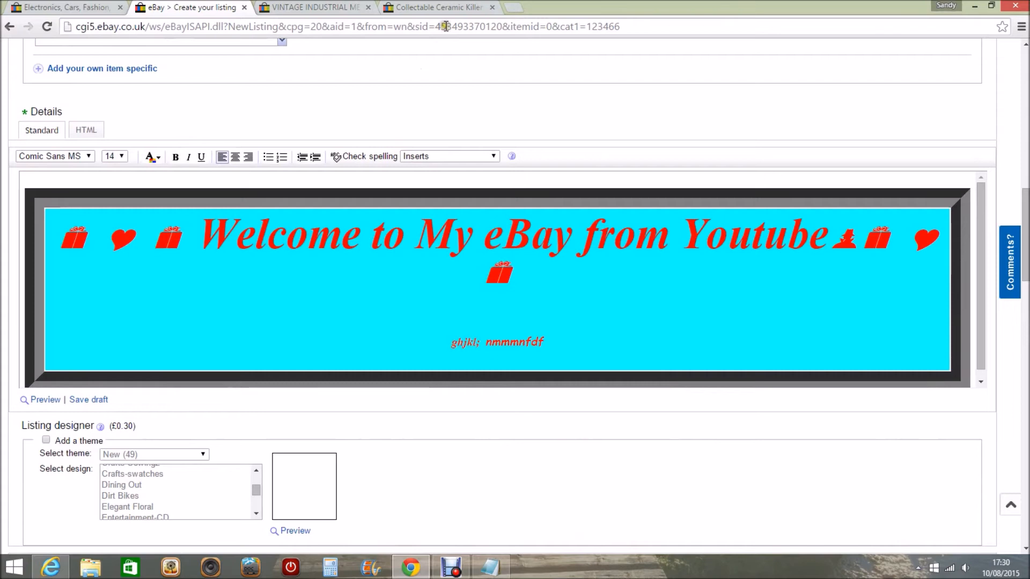
Step: Browse the Collectable Ceramic Killer Whale listing's blue-framed description with returns and postage details
click(436, 7)
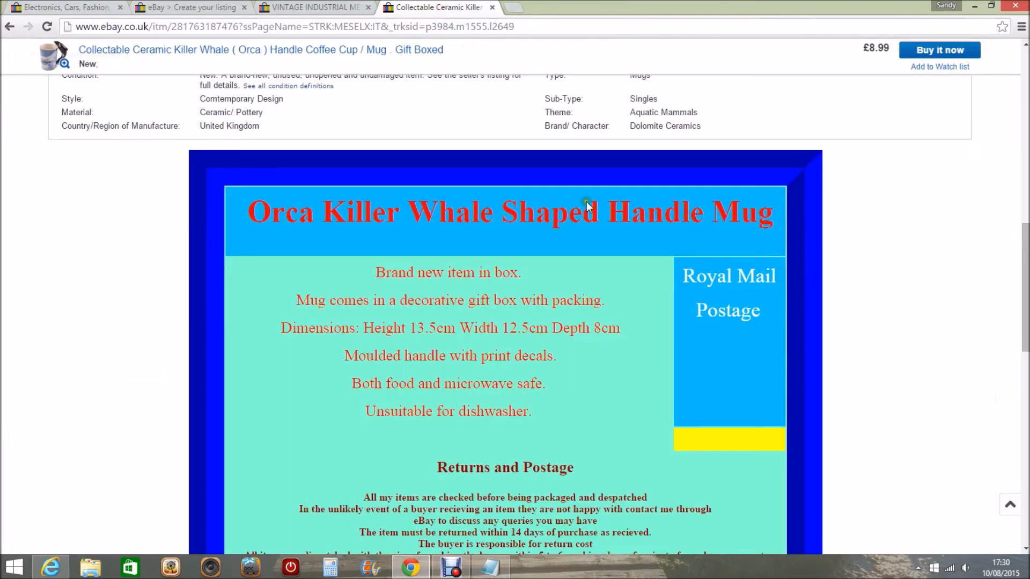
mouse_move(702, 235)
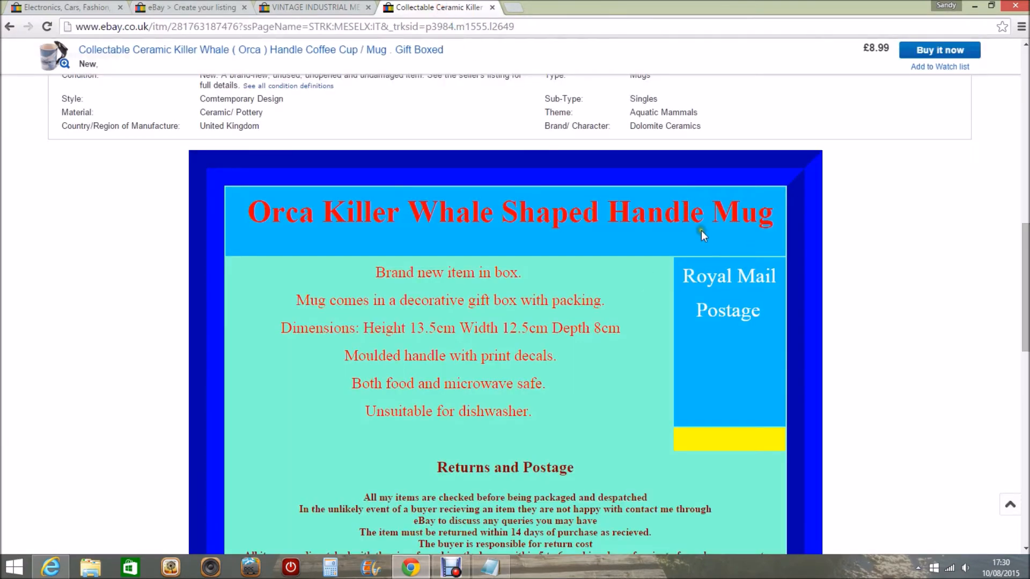
scroll(up, 3)
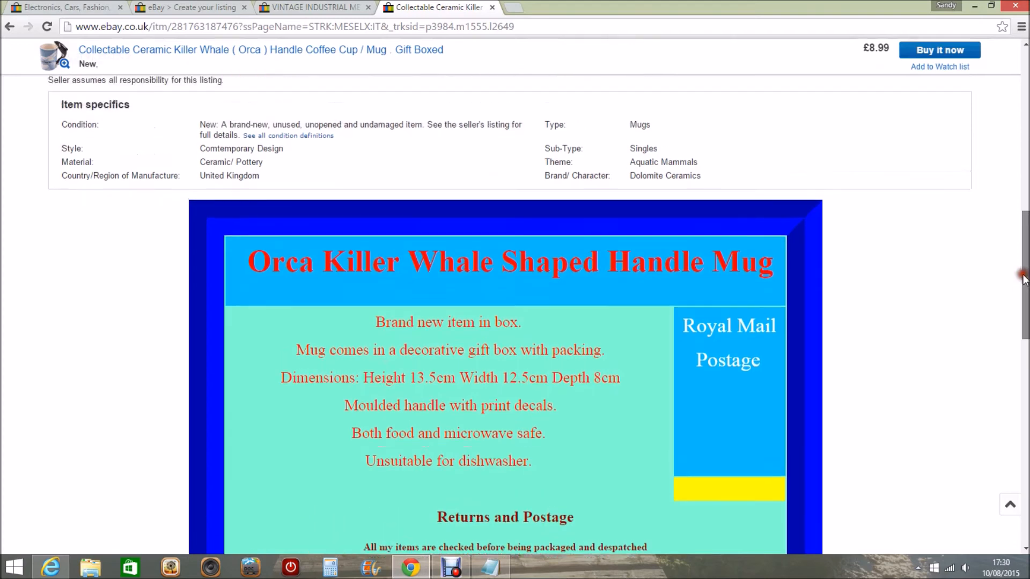
scroll(down, 3)
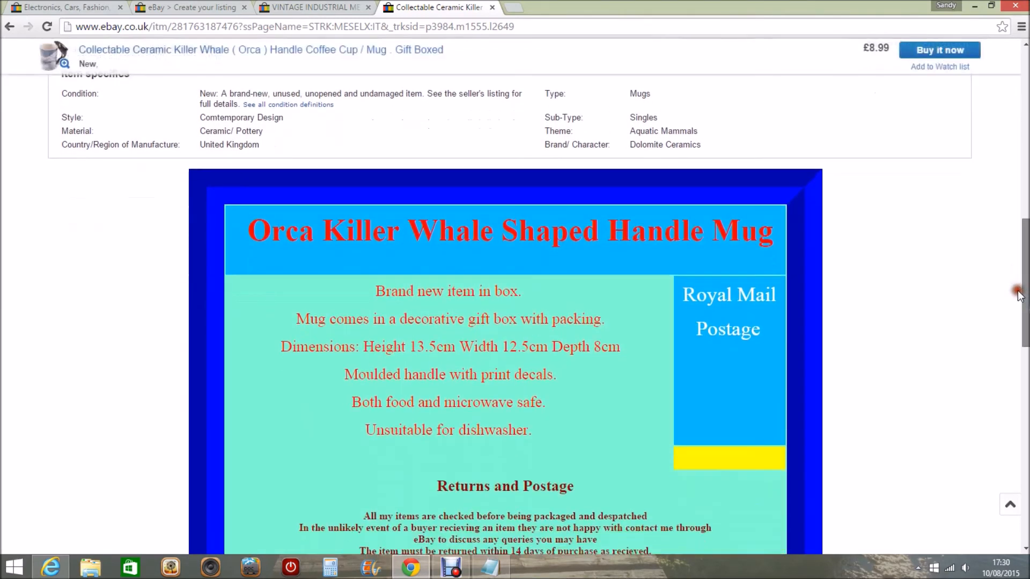
scroll(down, 3)
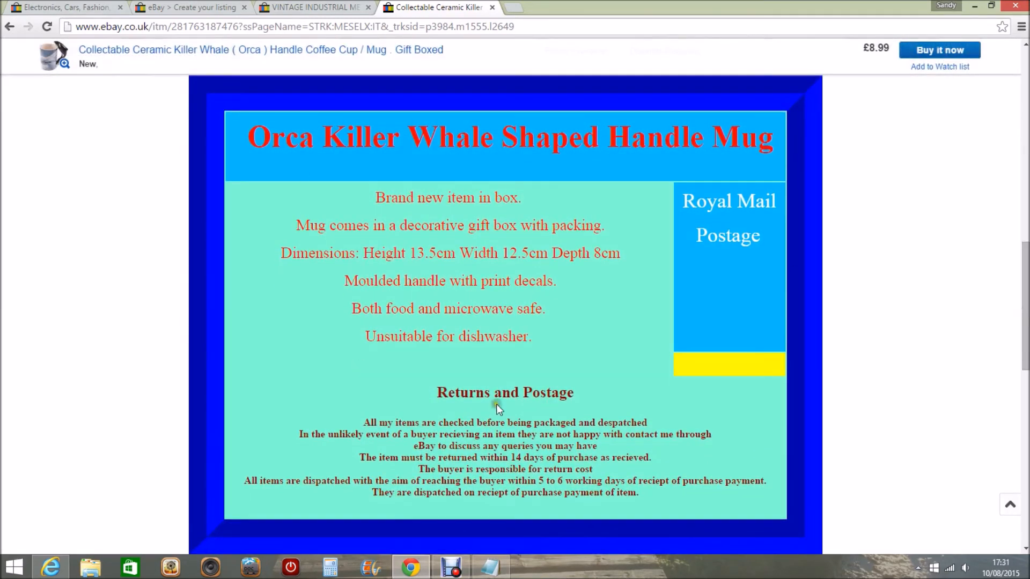
mouse_move(607, 359)
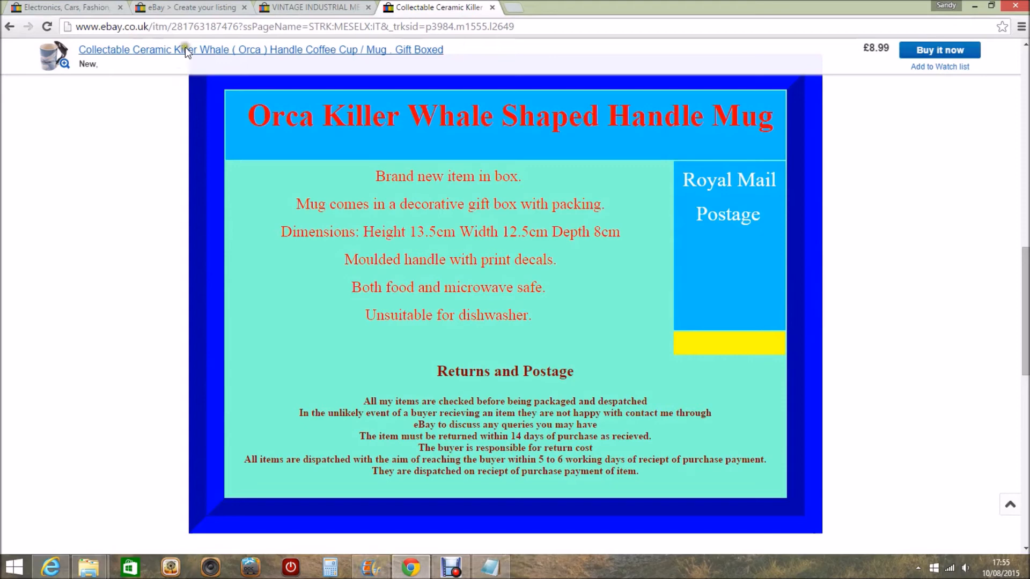
Step: Go back to the Create your listing page and scroll the Standard description editor
click(191, 7)
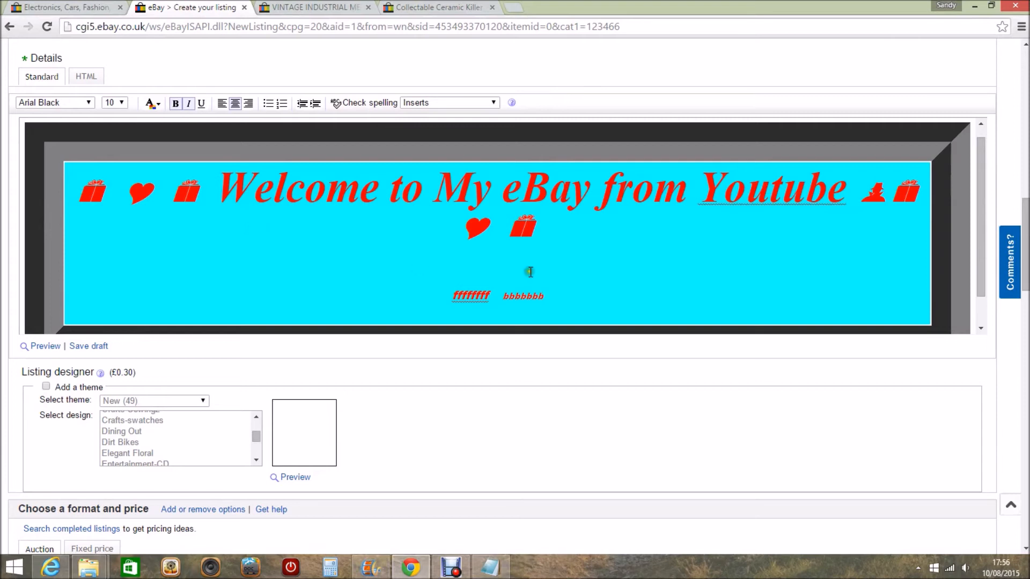
mouse_move(558, 283)
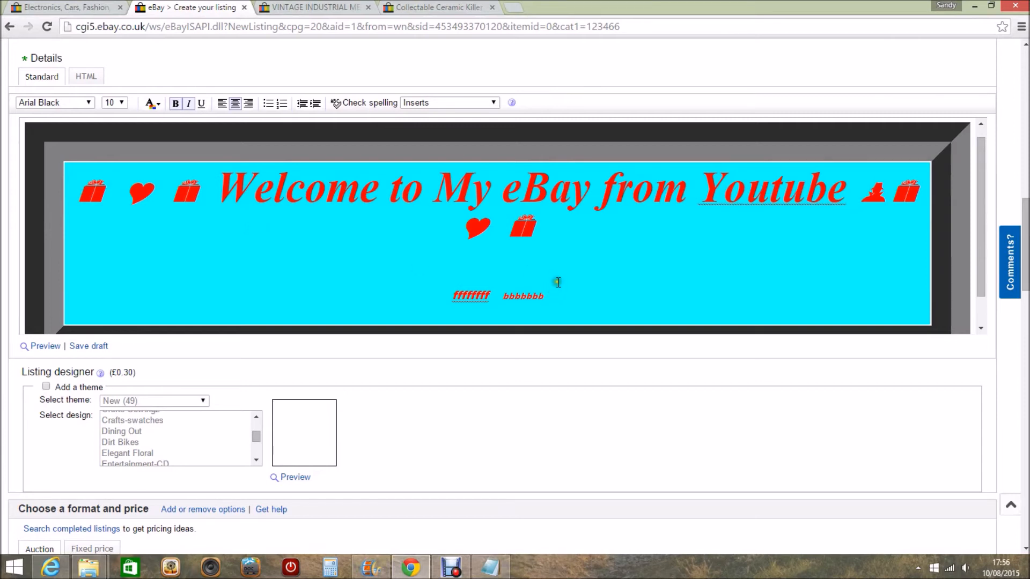
mouse_move(574, 266)
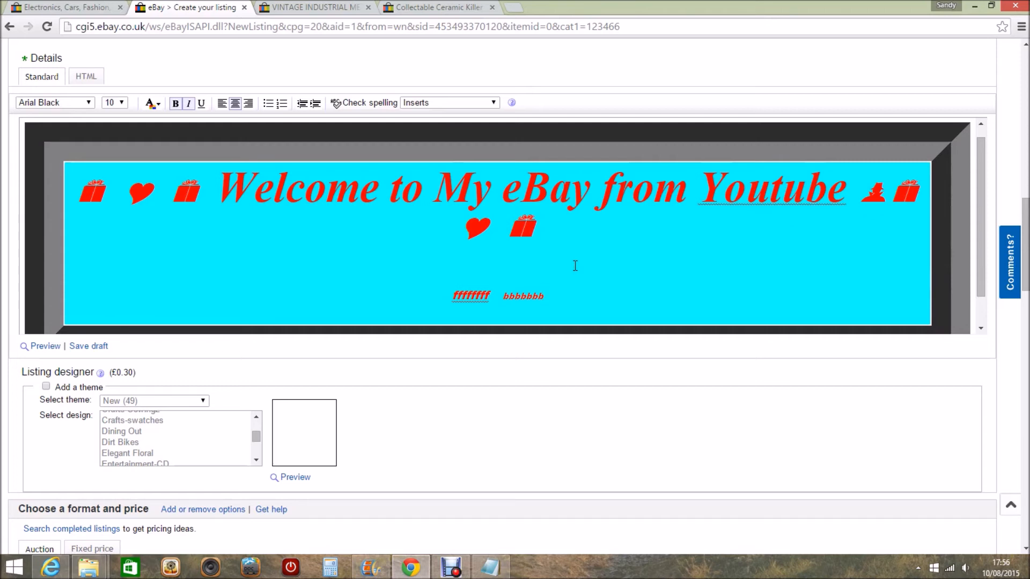
scroll(down, 3)
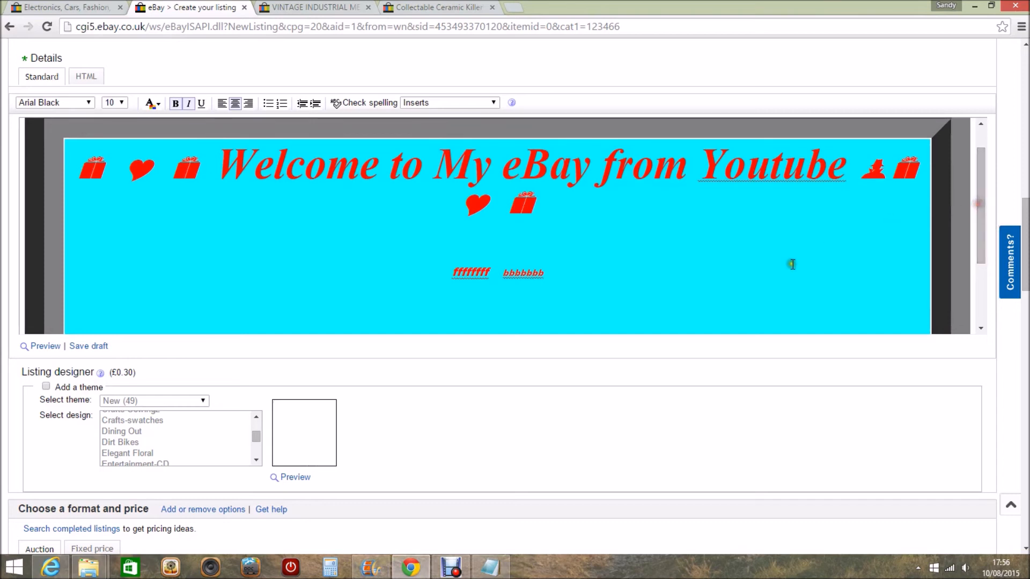
mouse_move(430, 201)
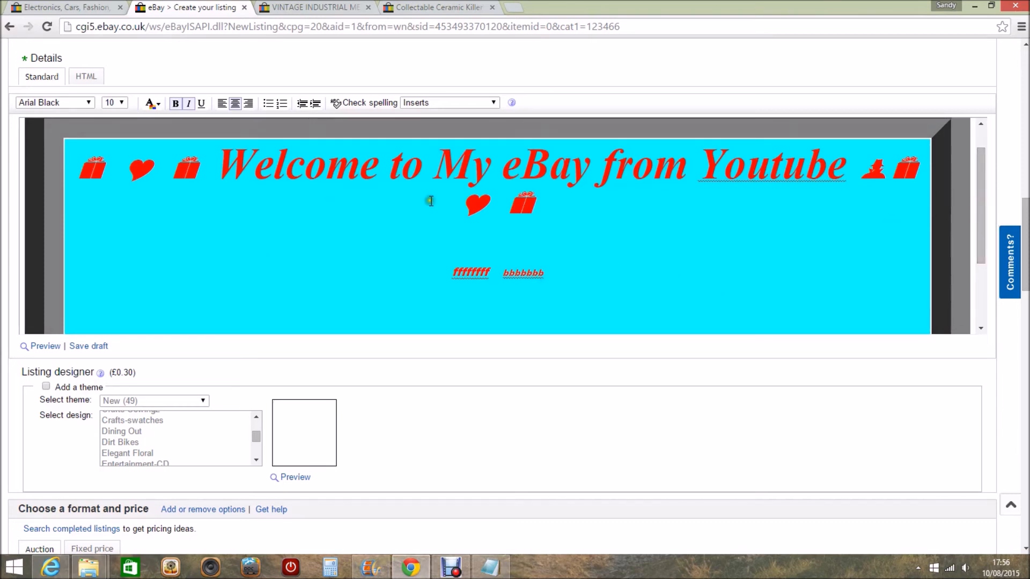
mouse_move(252, 269)
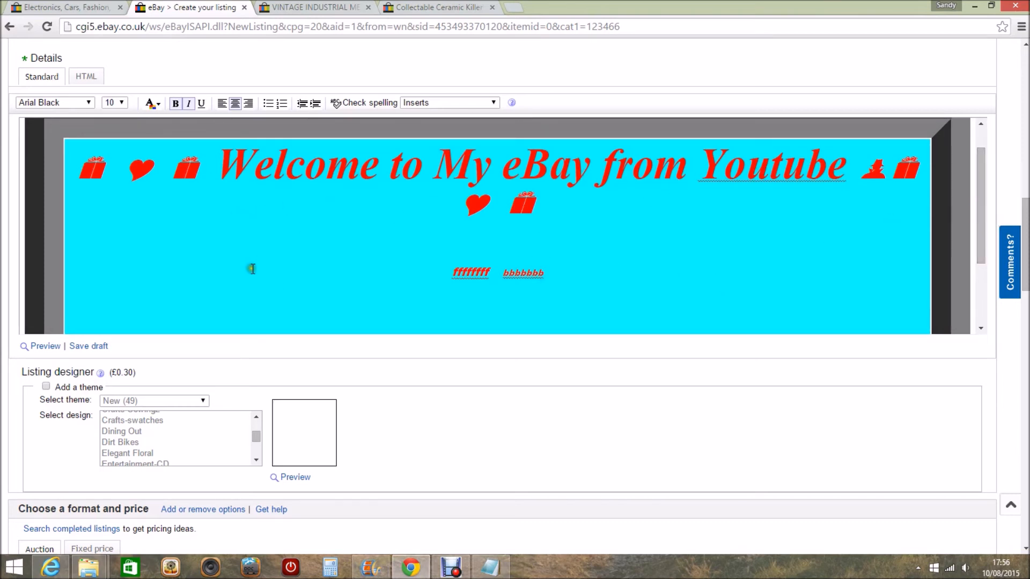
mouse_move(372, 237)
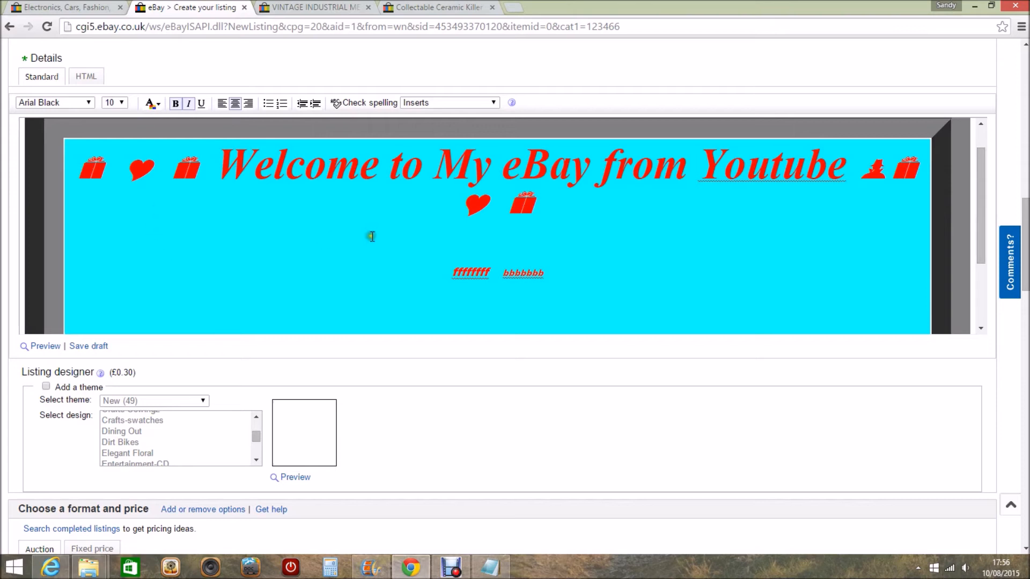
mouse_move(296, 256)
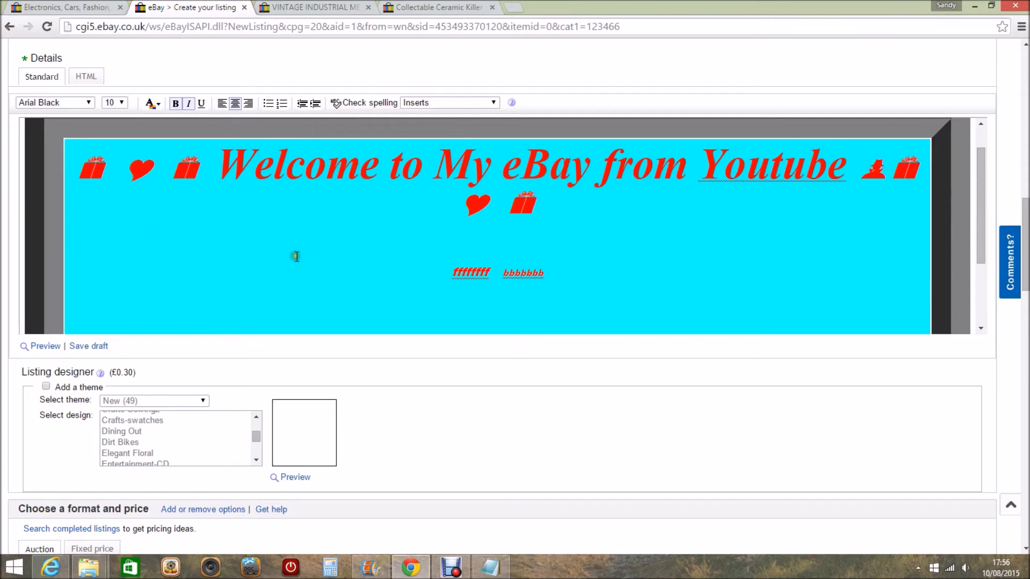
mouse_move(355, 234)
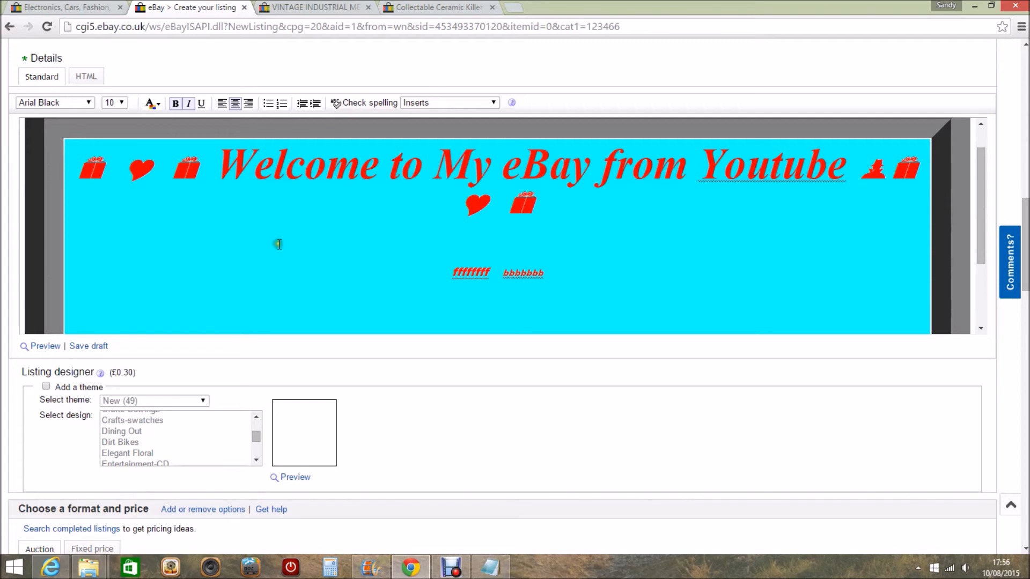
mouse_move(126, 216)
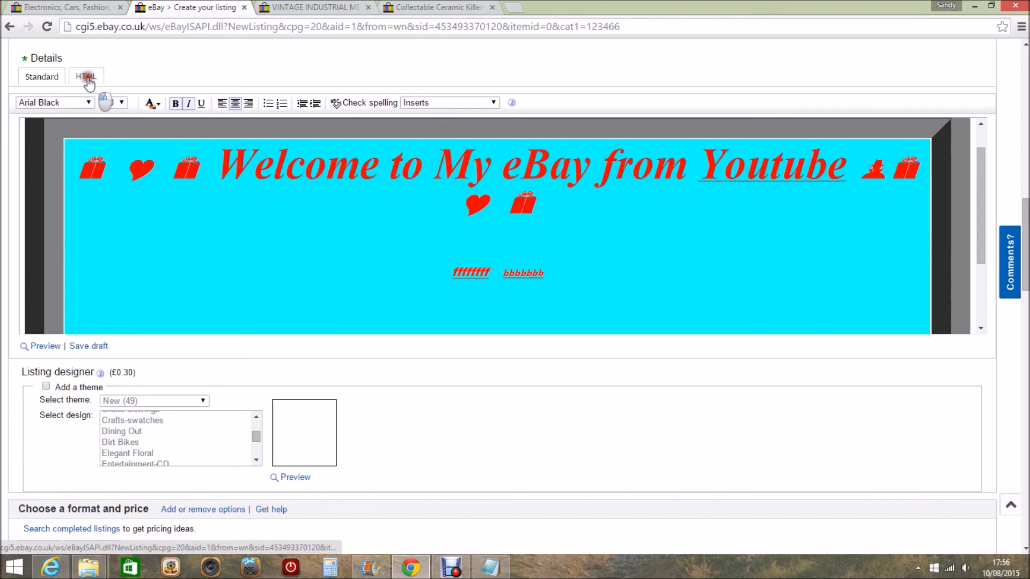
Step: Delete all the description's HTML source, then return to the Standard view
click(85, 76)
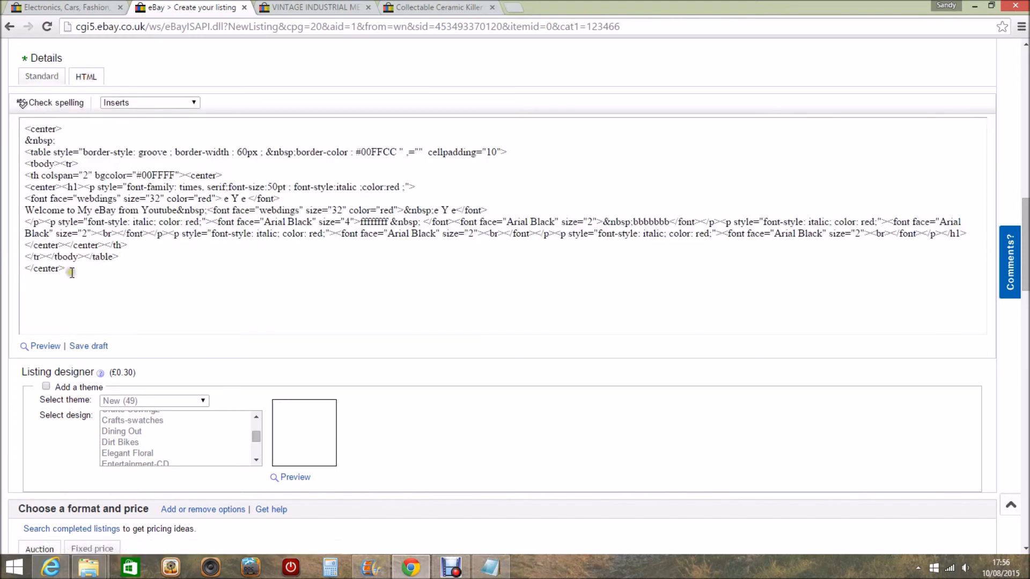
key(ctrl+a)
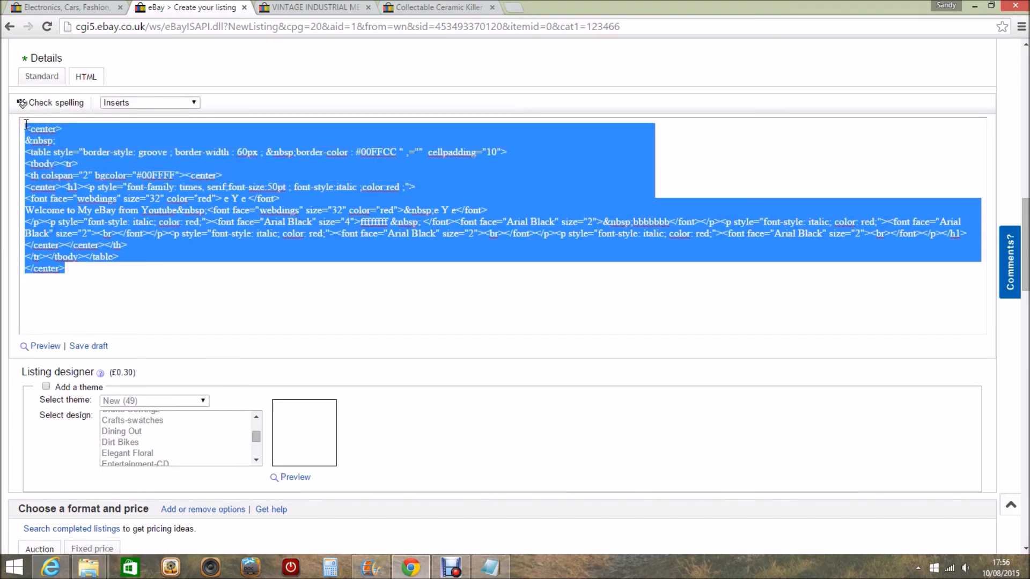
key(Delete)
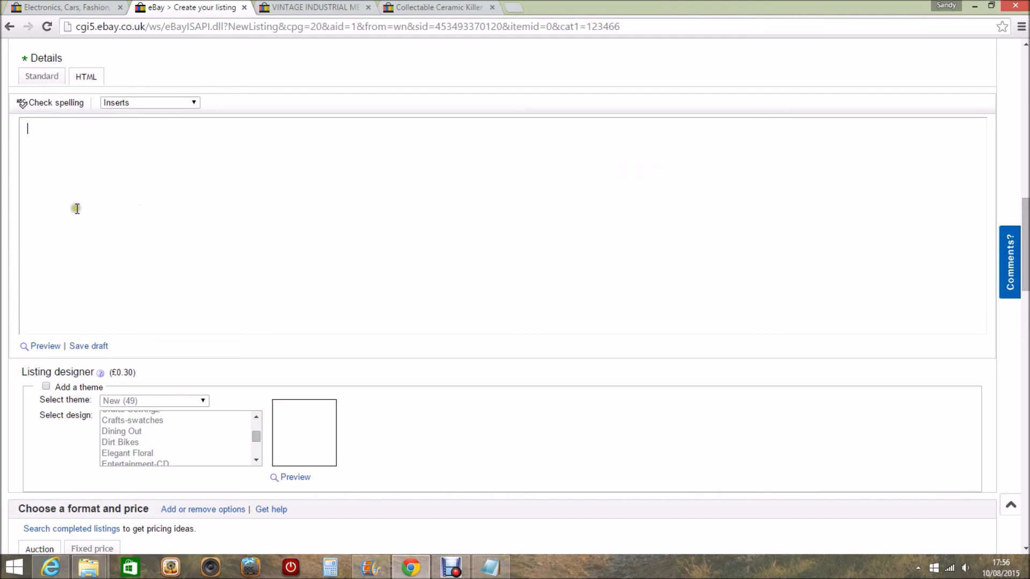
click(41, 76)
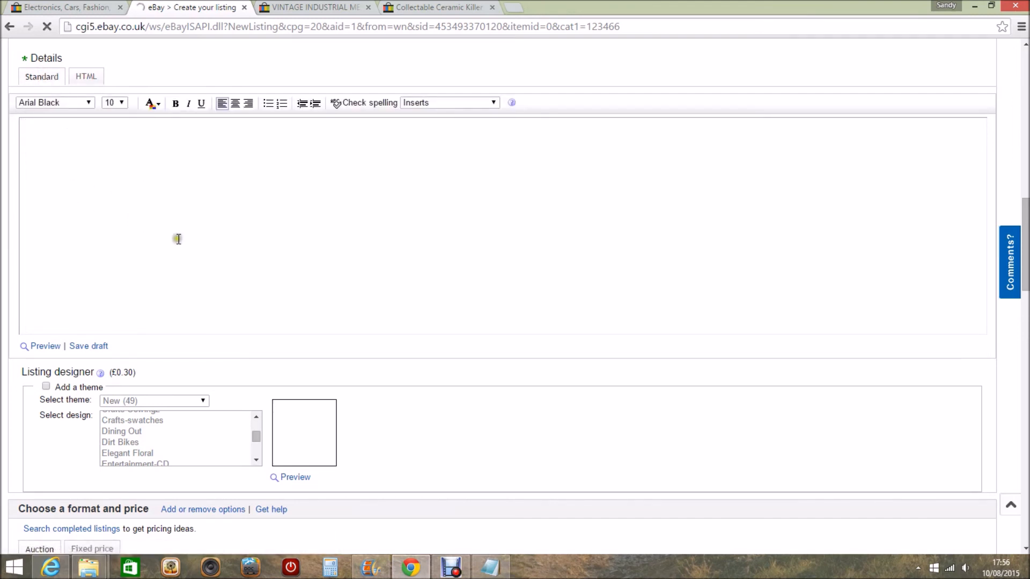
mouse_move(508, 156)
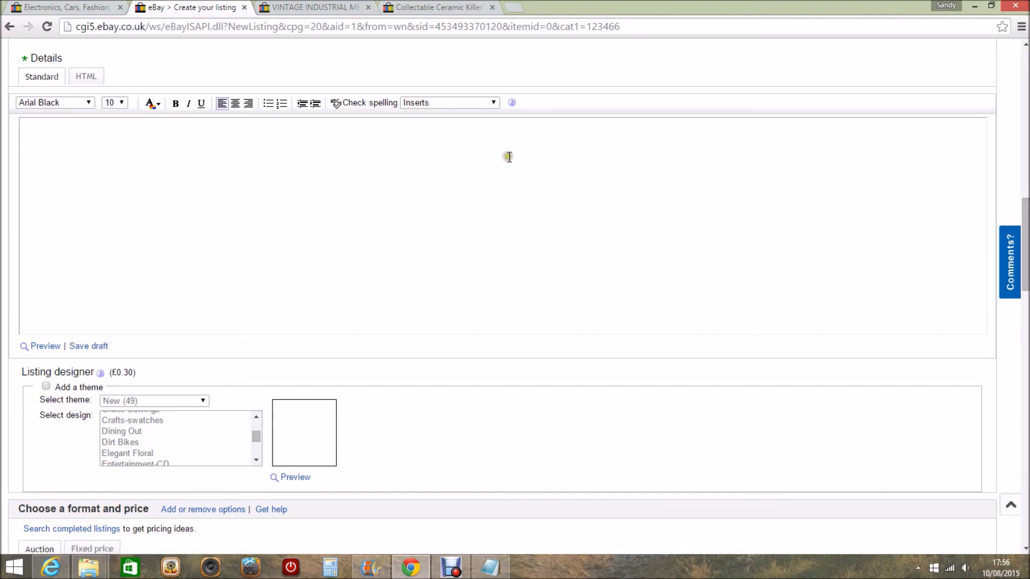
mouse_move(76, 172)
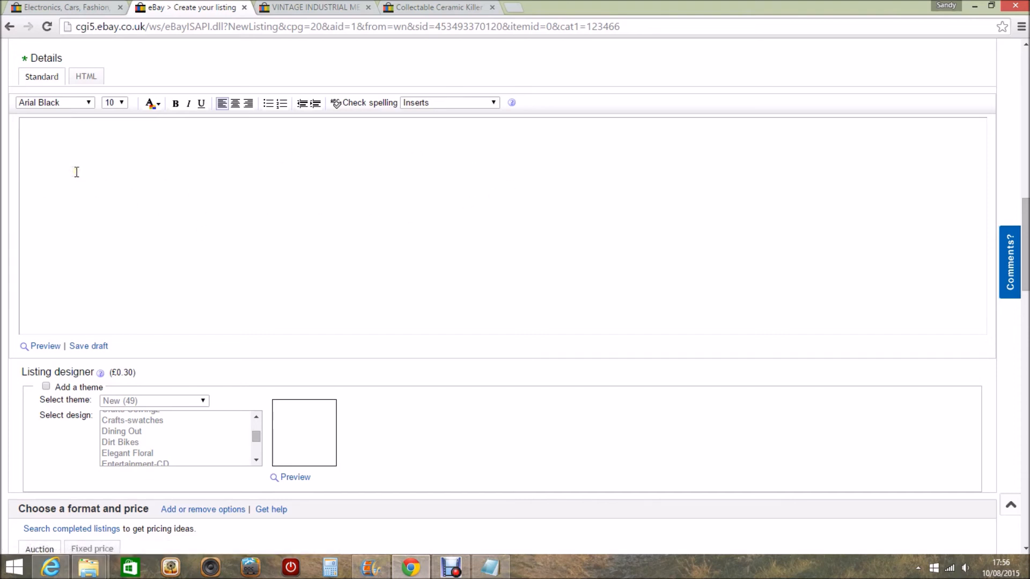
mouse_move(90, 109)
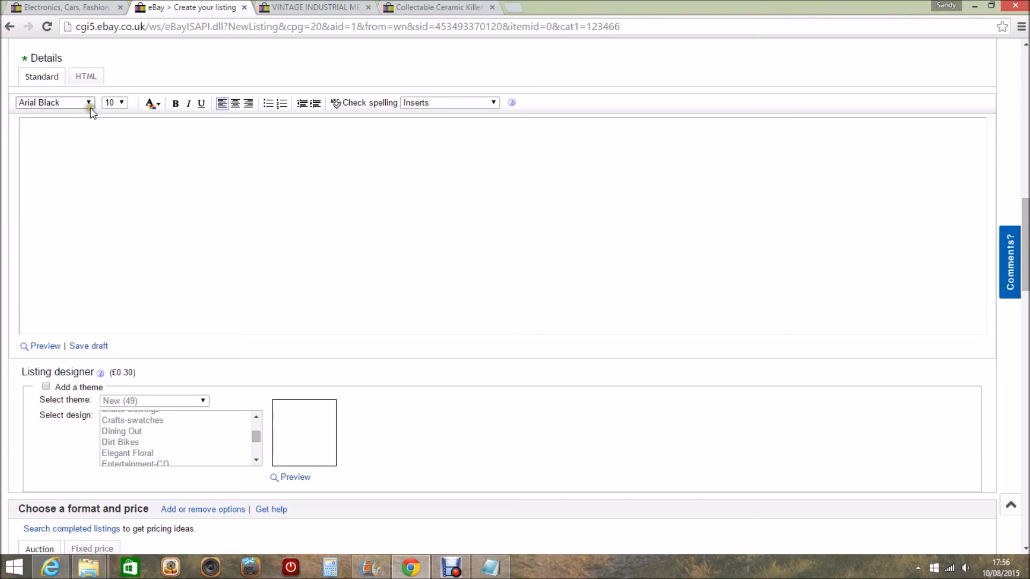
Step: Paste the Notepad banner code into the HTML box and render it in Standard view
click(86, 76)
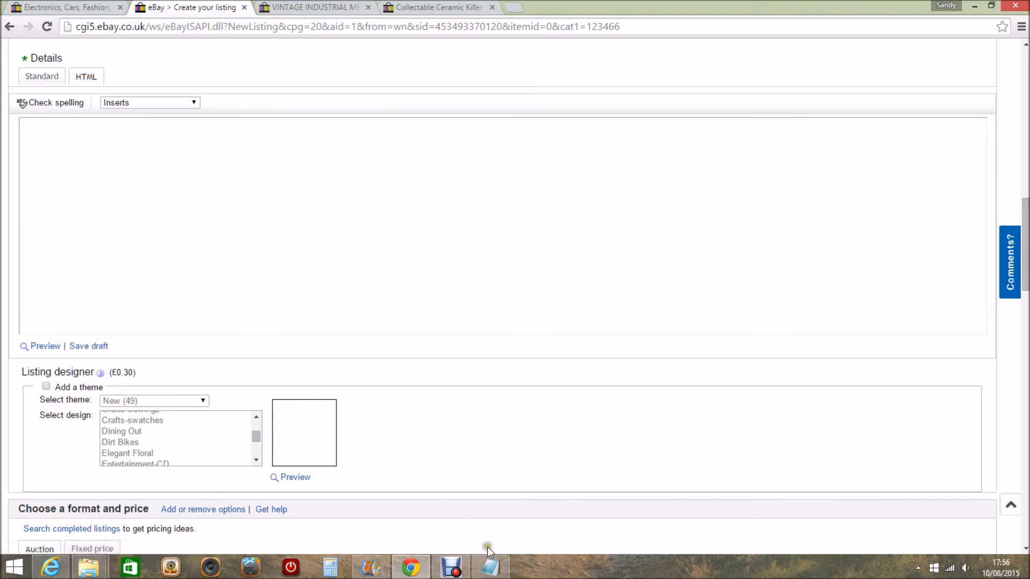
click(491, 567)
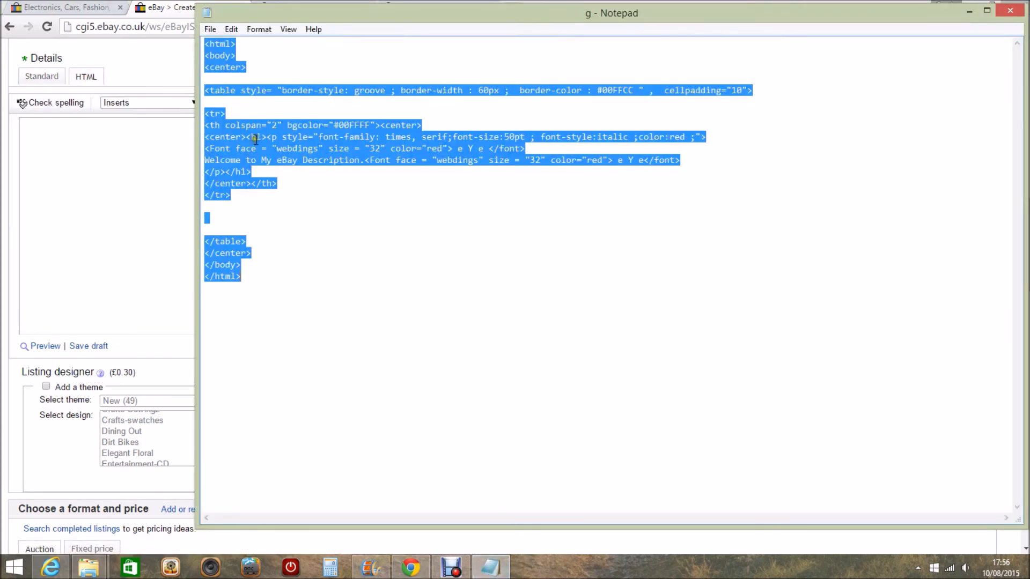
mouse_move(151, 197)
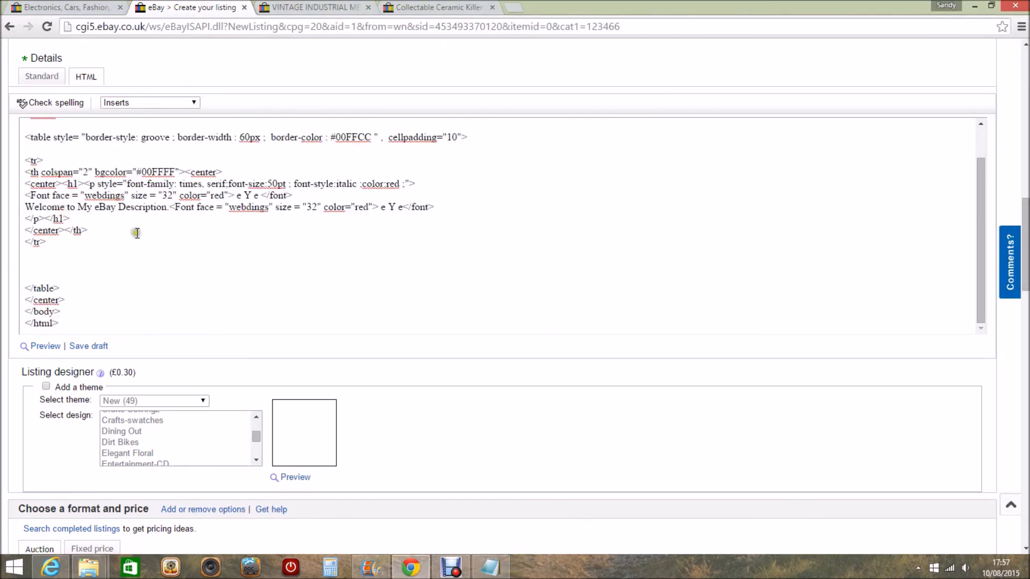
click(41, 76)
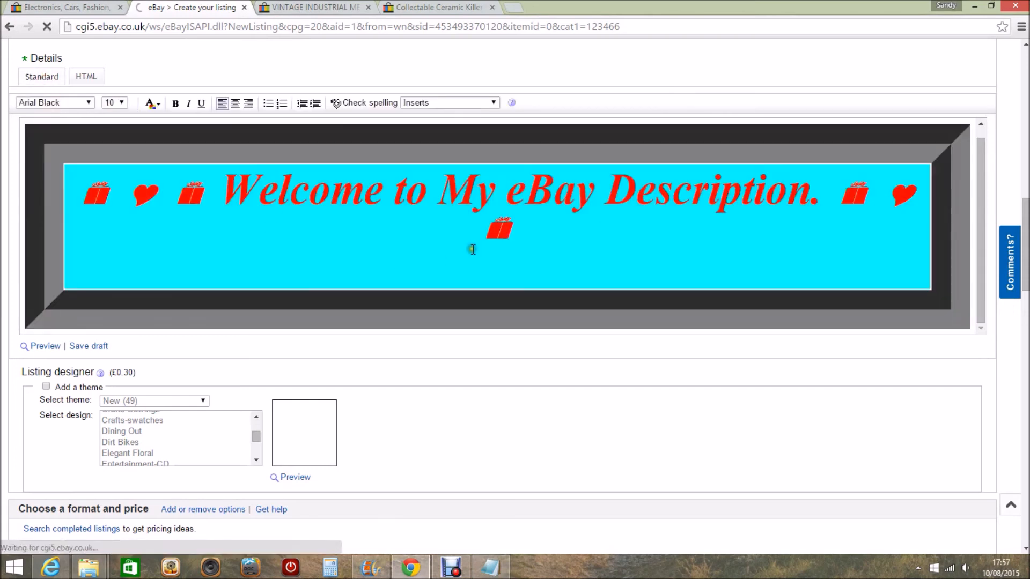
mouse_move(591, 264)
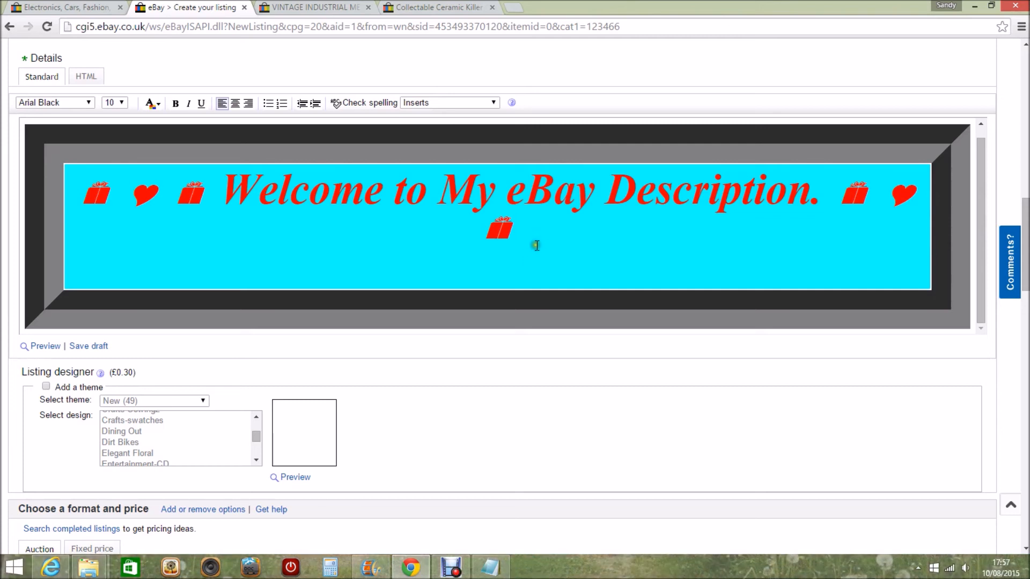
mouse_move(503, 328)
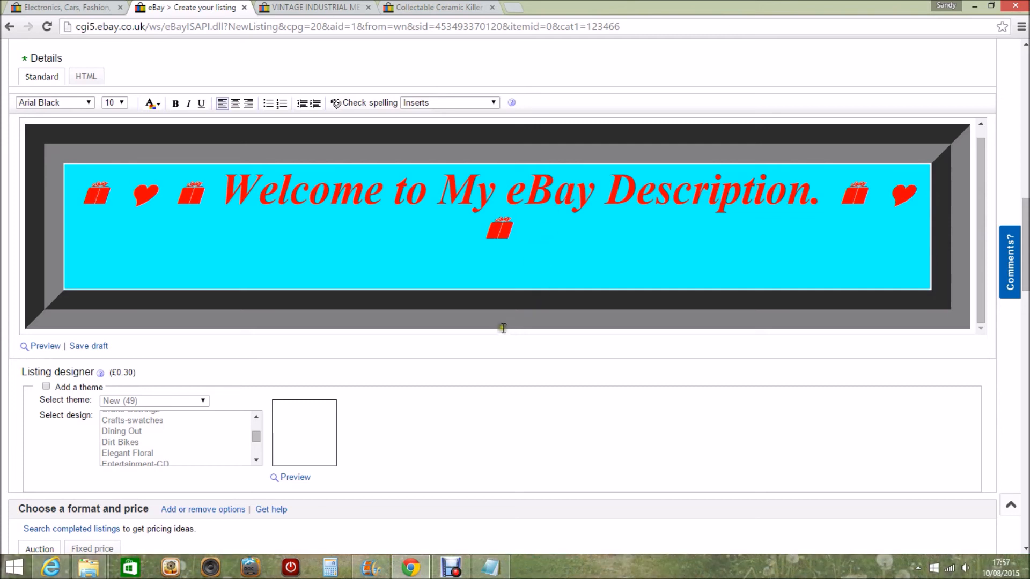
mouse_move(538, 220)
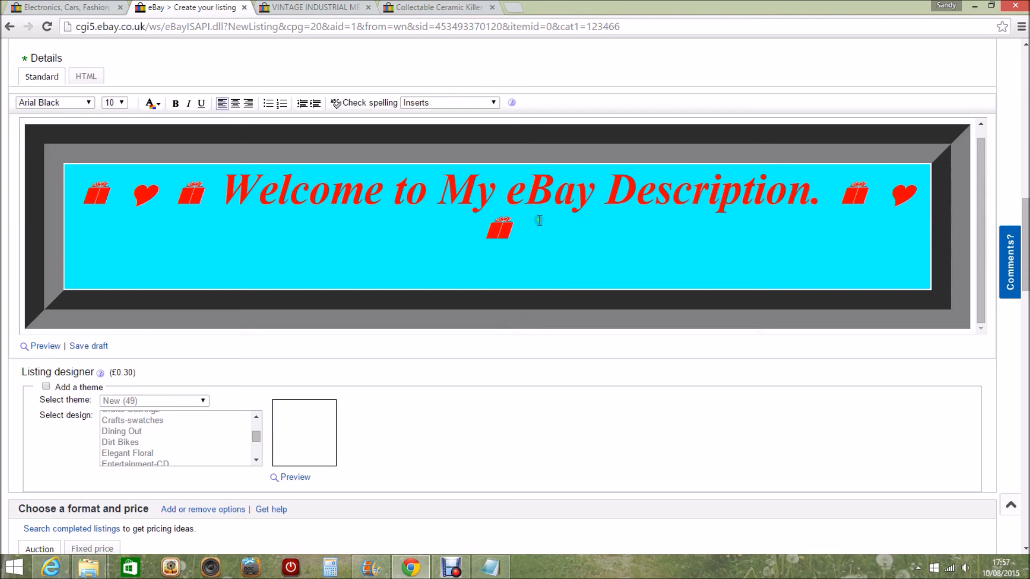
mouse_move(86, 76)
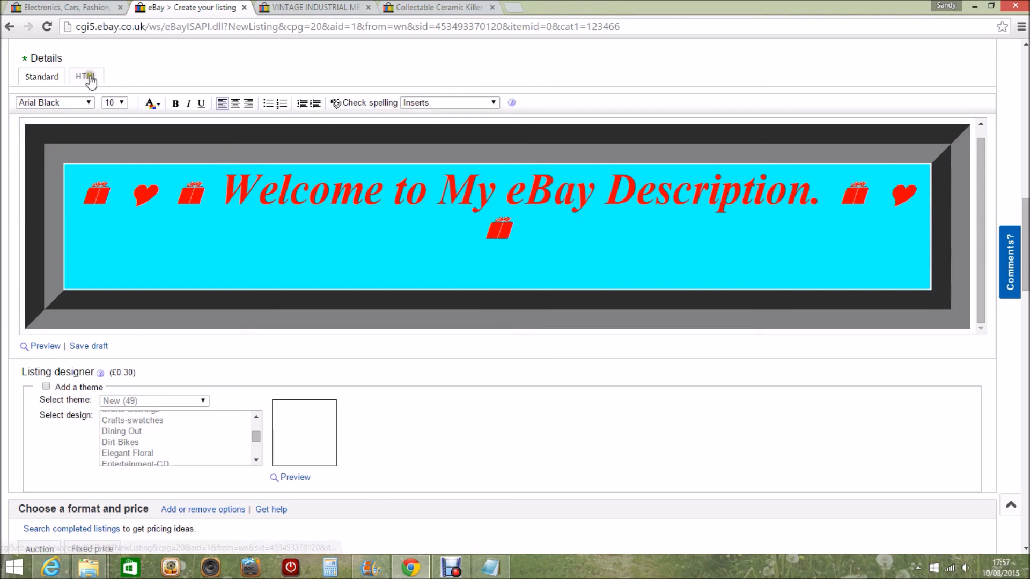
Step: Inspect the restored banner's HTML source, then switch to the Killer Whale mug listing
click(85, 76)
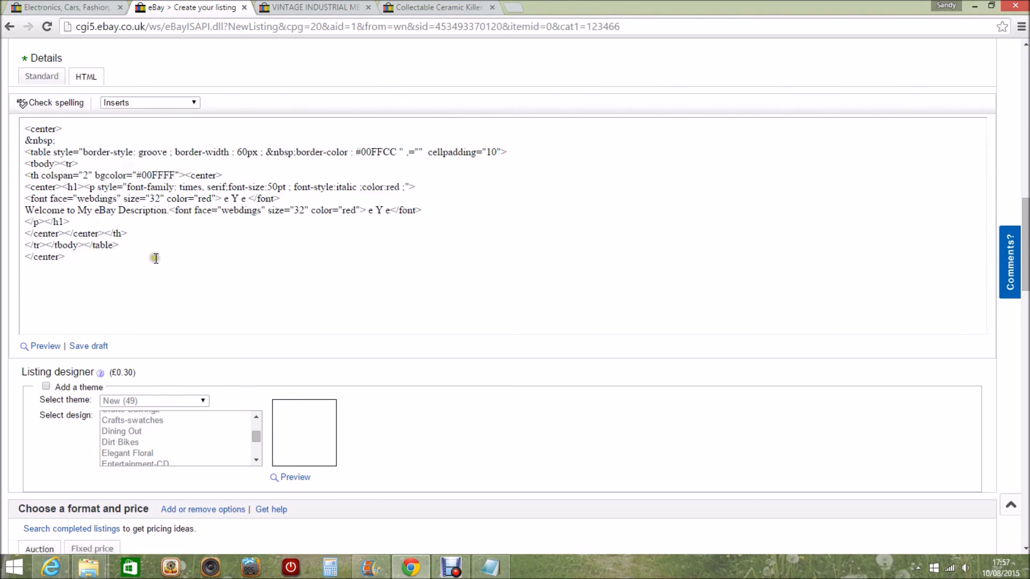
scroll(up, 3)
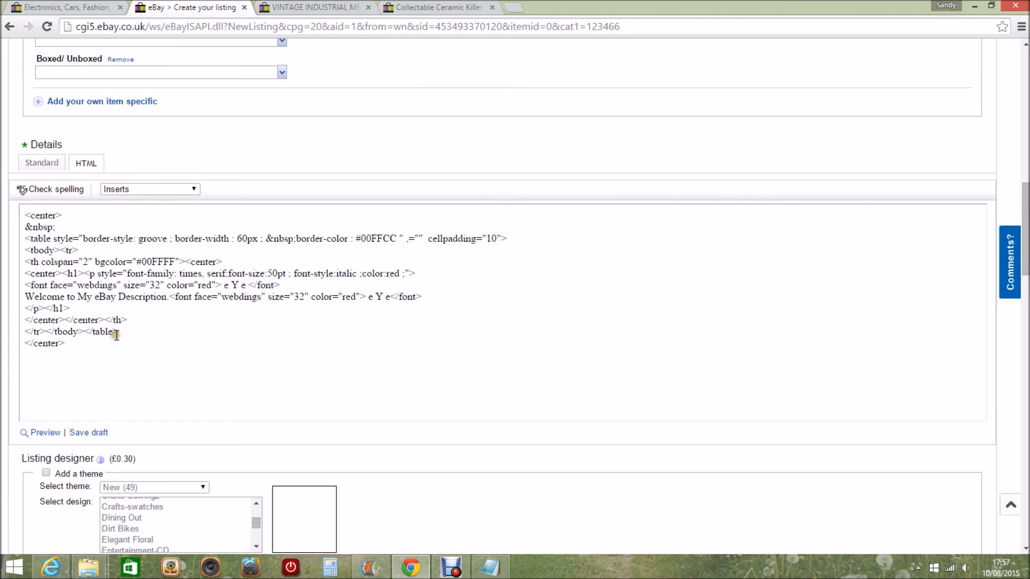
mouse_move(391, 128)
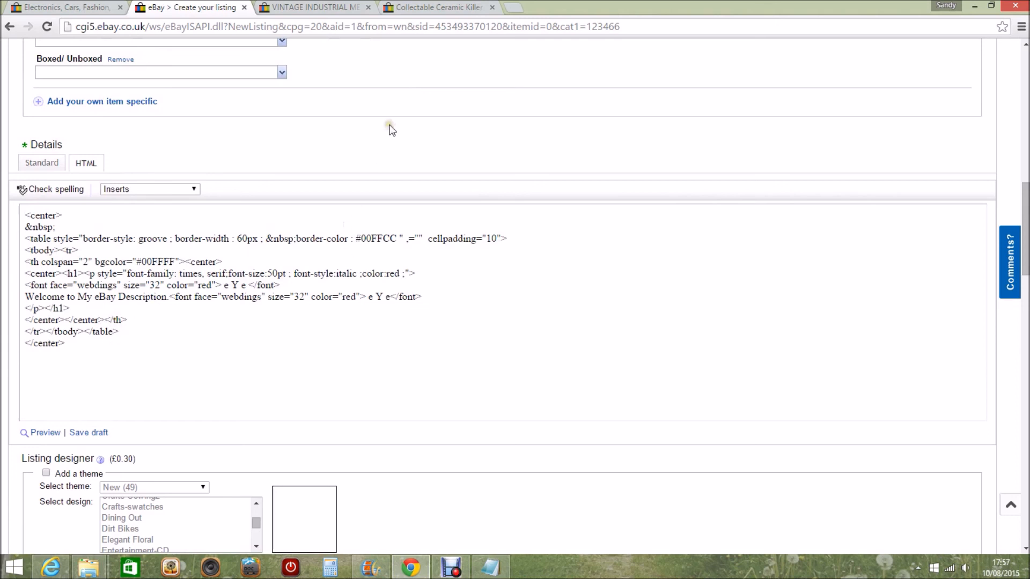
click(436, 7)
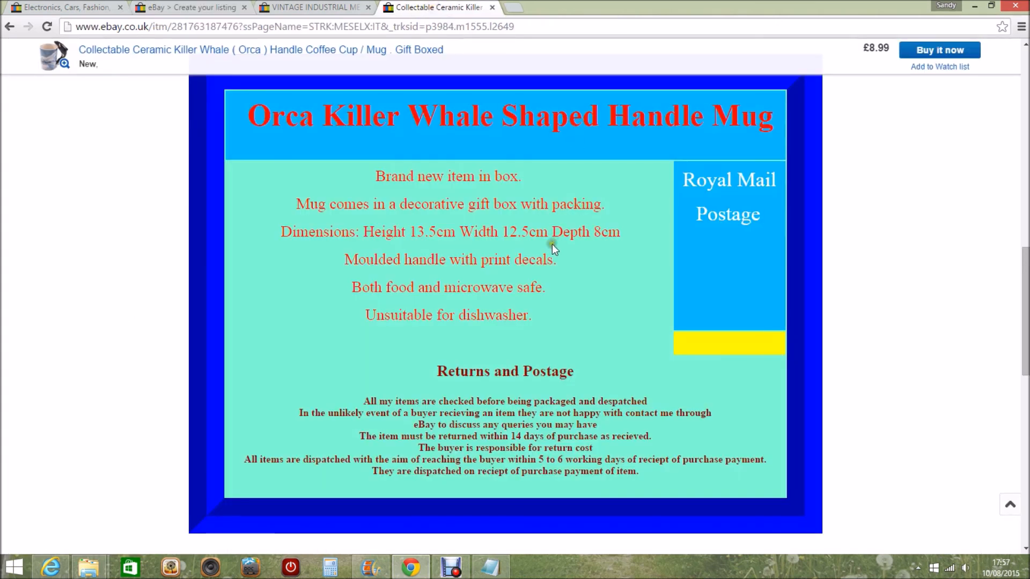
mouse_move(404, 308)
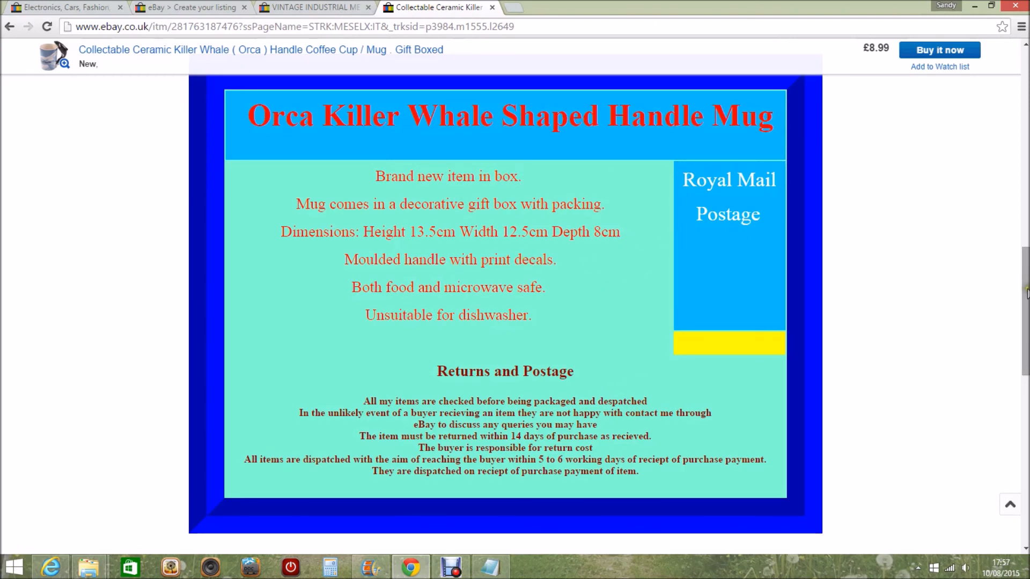
scroll(up, 3)
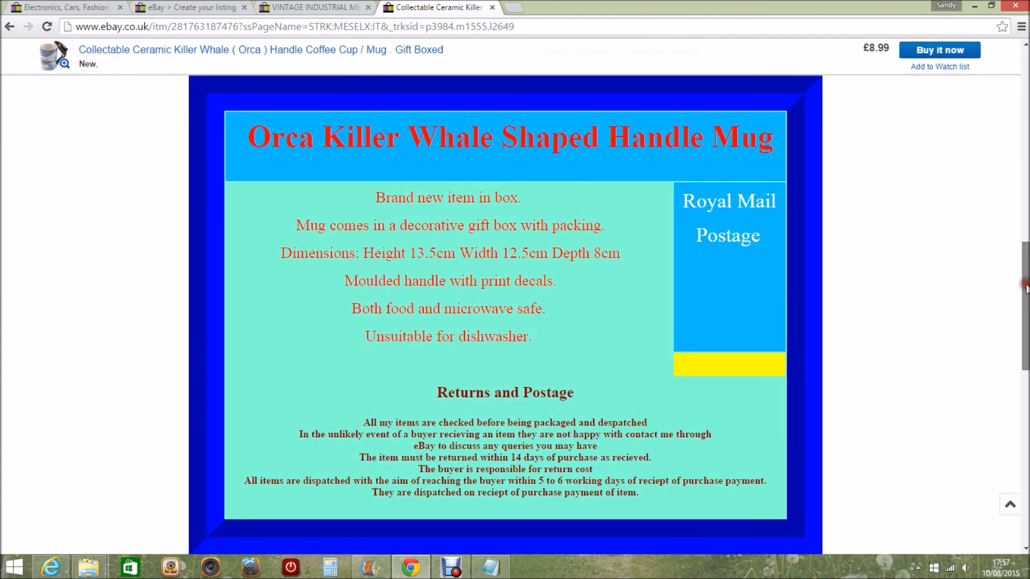
scroll(up, 3)
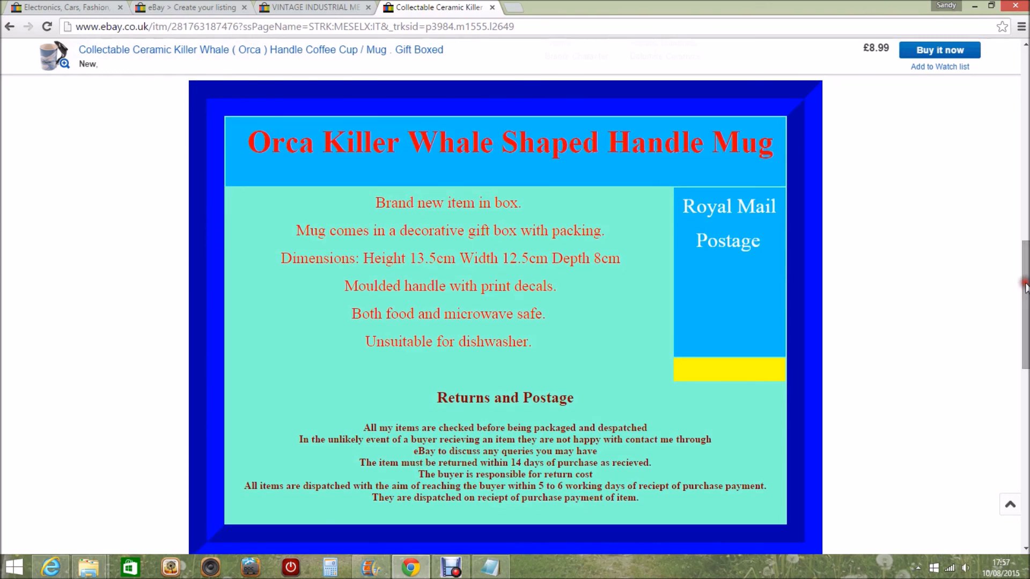
mouse_move(407, 236)
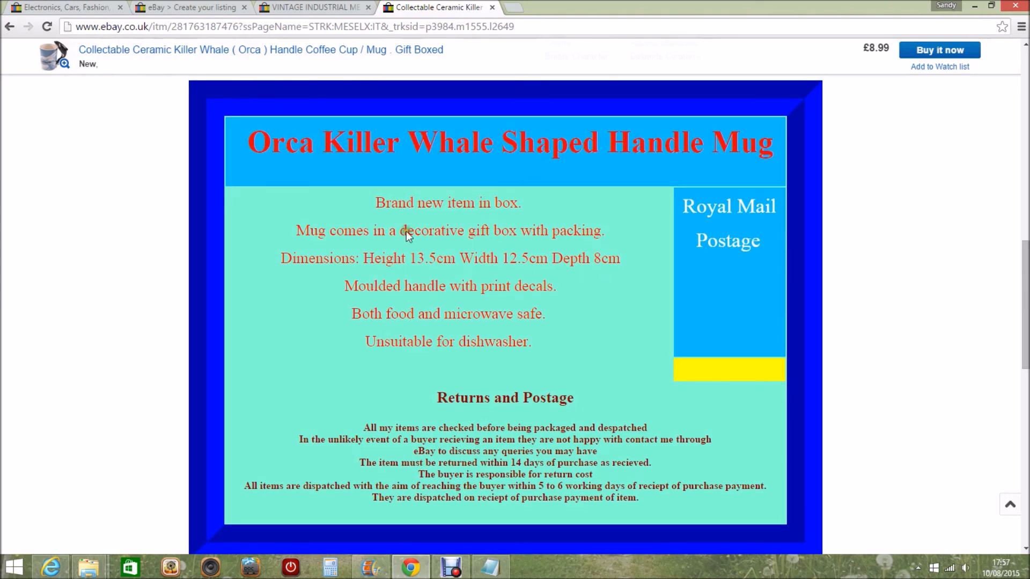
mouse_move(456, 255)
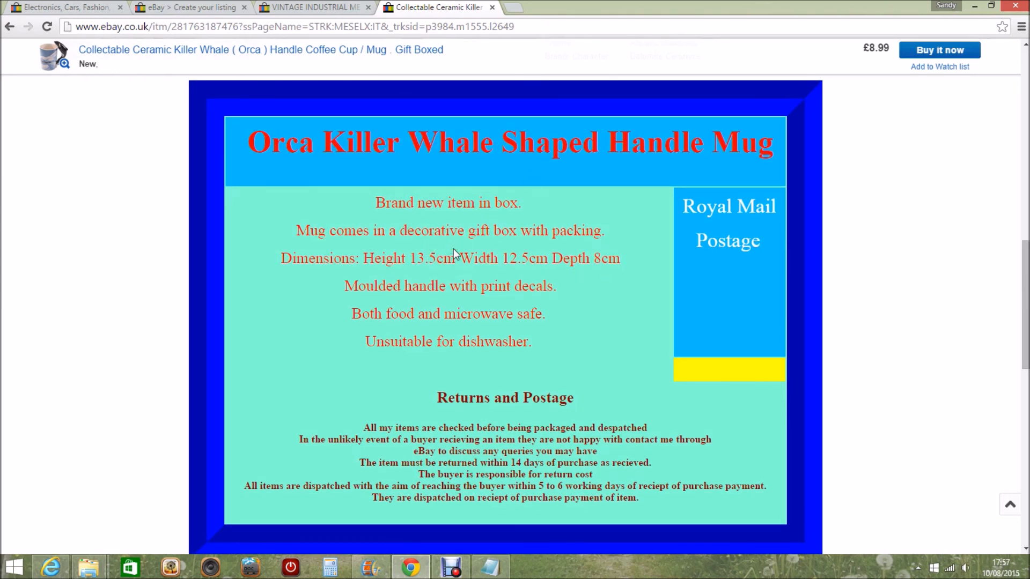
click(191, 7)
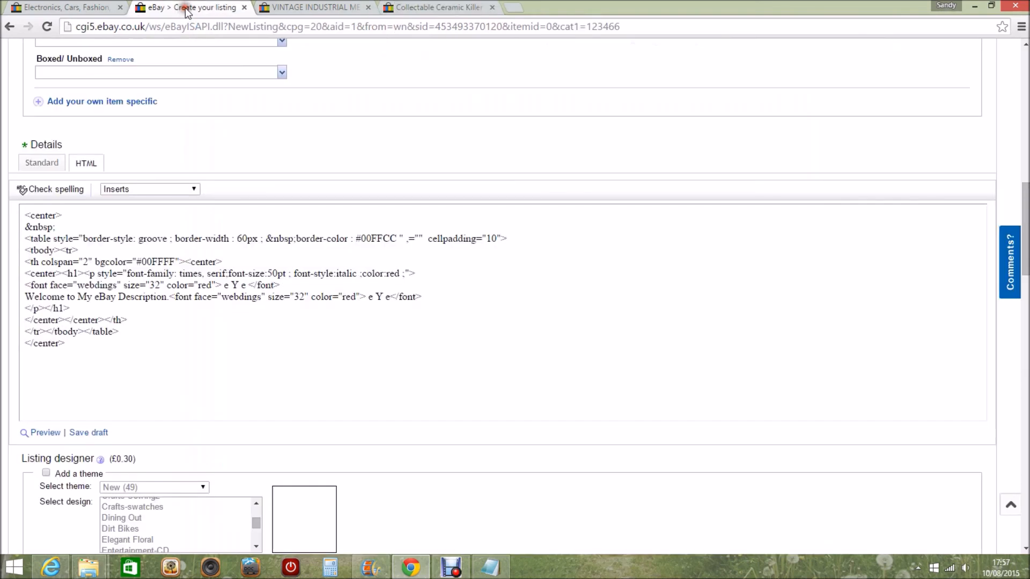
mouse_move(412, 68)
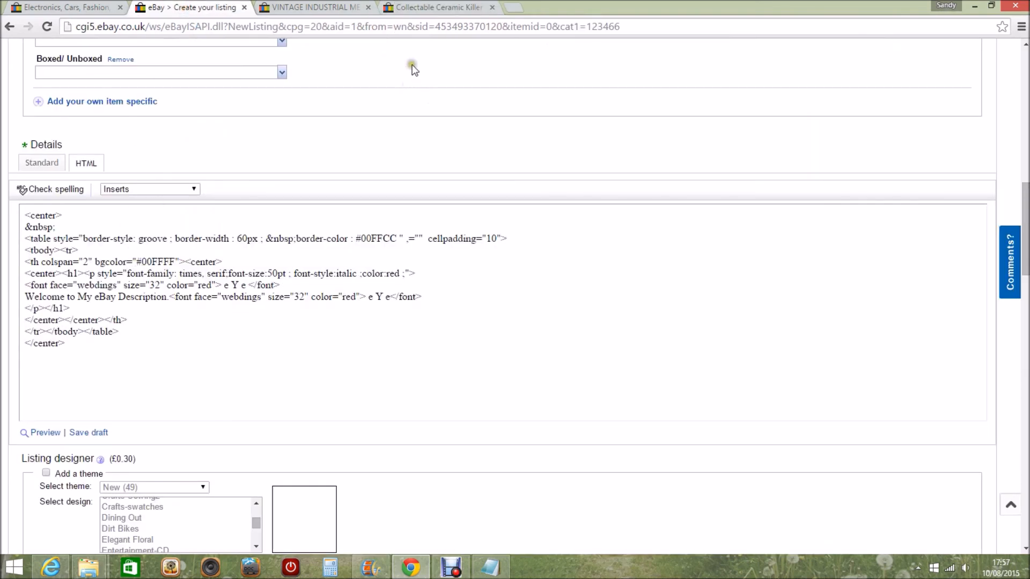
click(439, 7)
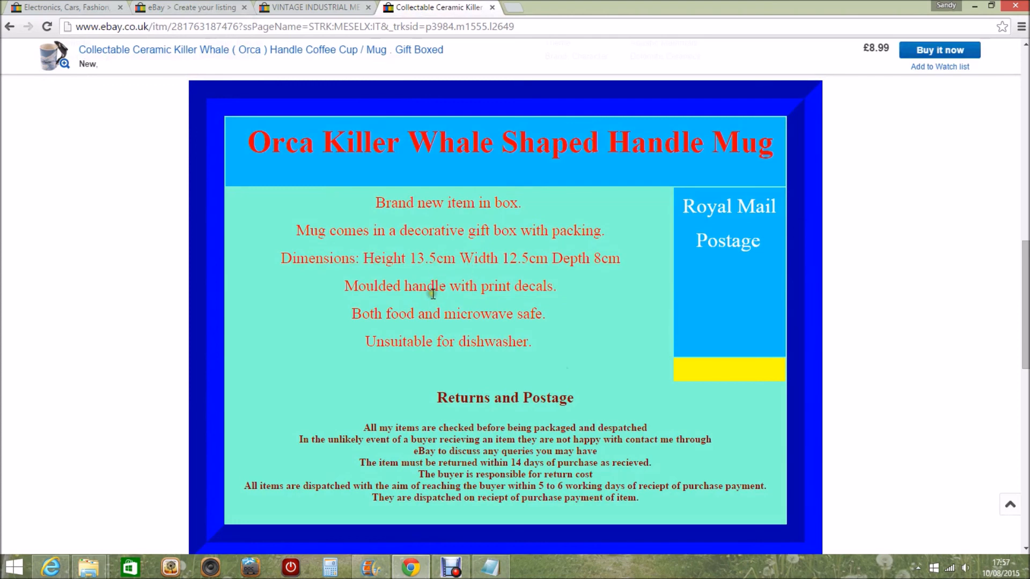
mouse_move(559, 251)
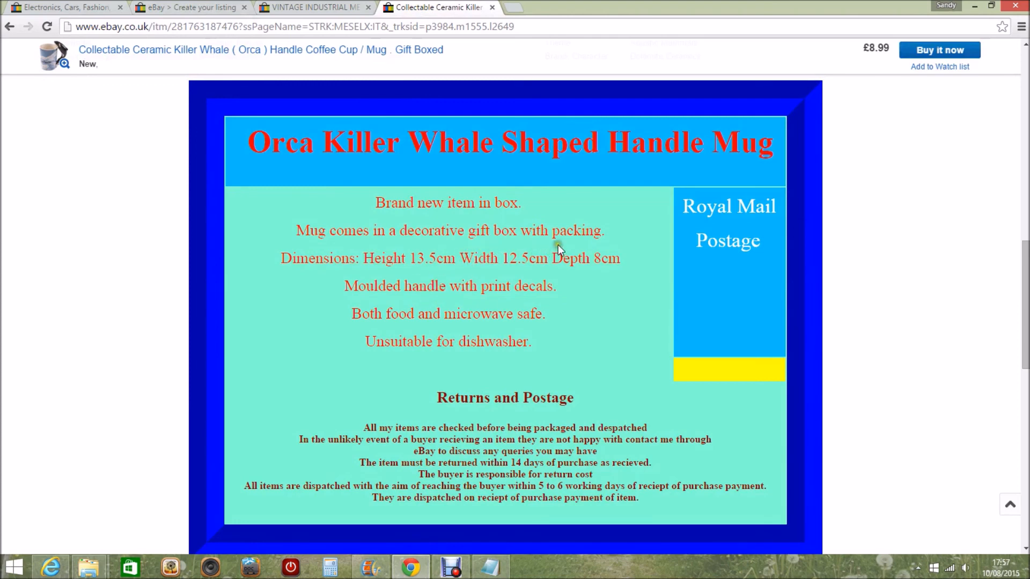